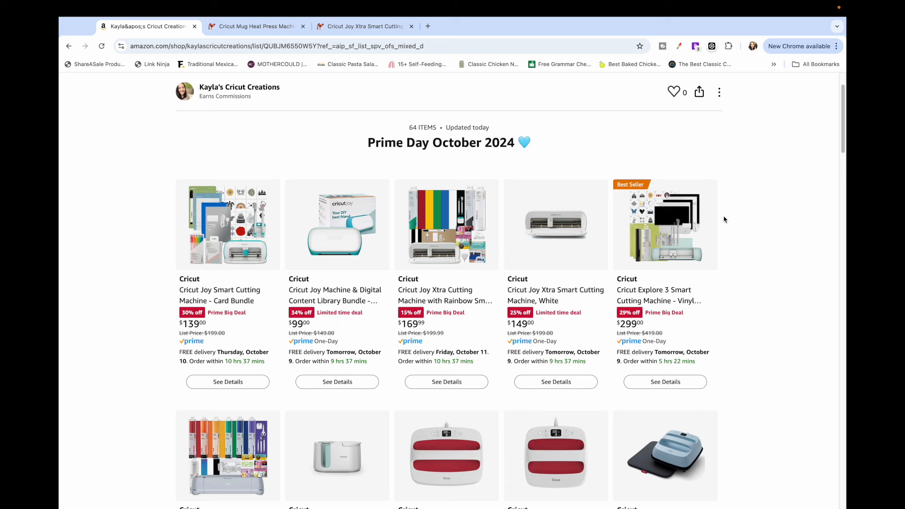
Scroll the Mug Heat Press price history: $109.65 lowest against a $169.82 average
scroll(down, 3)
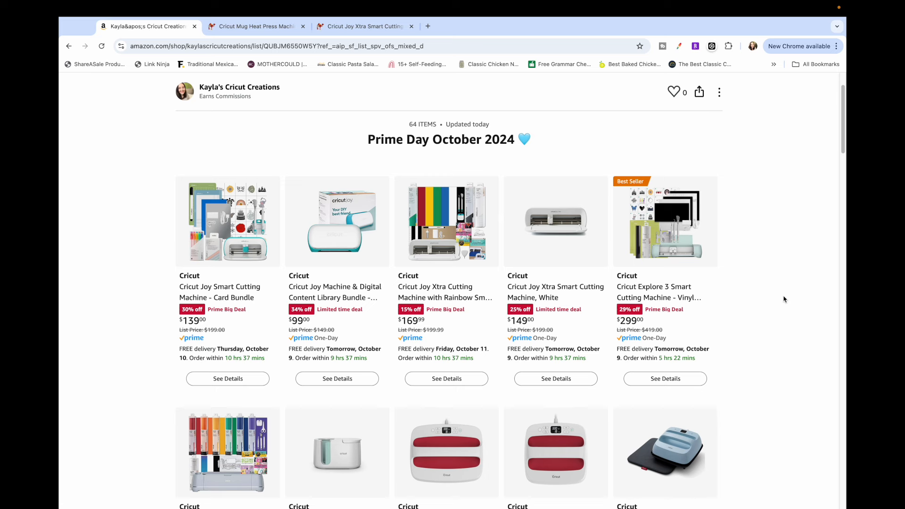
mouse_move(750, 271)
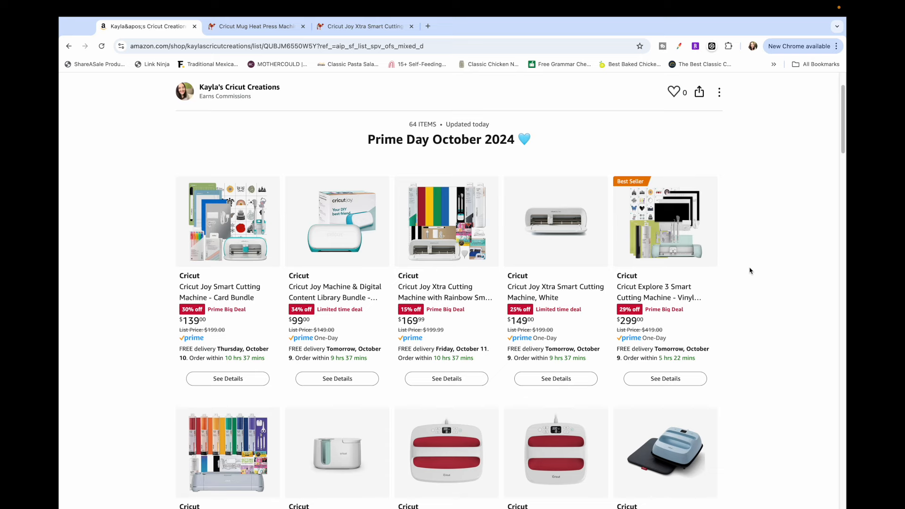
scroll(down, 3)
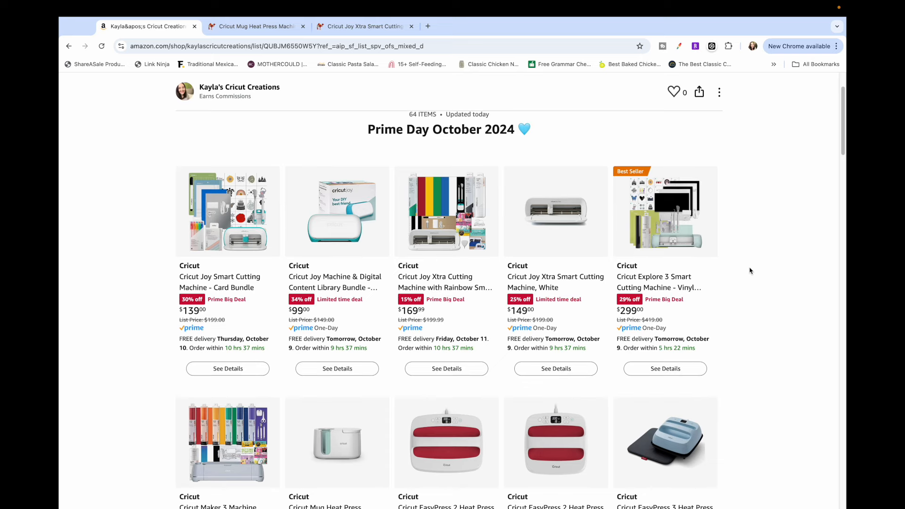
scroll(down, 3)
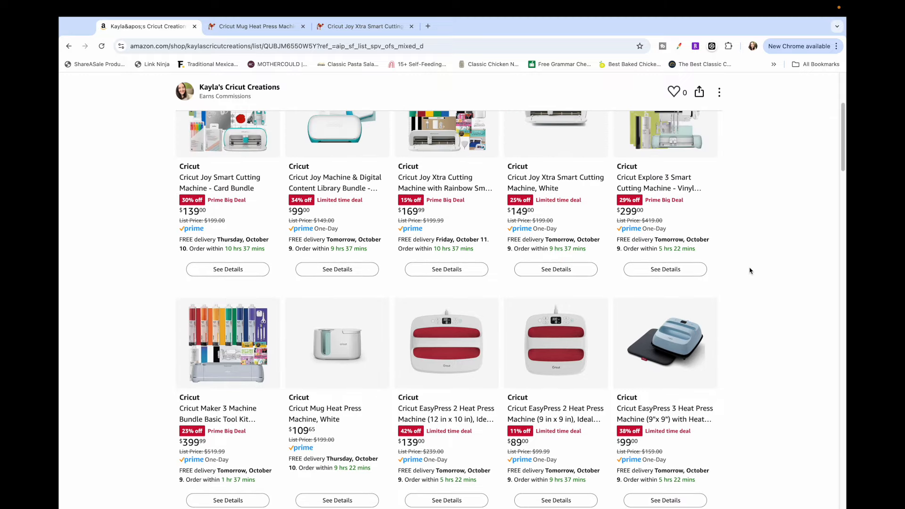
scroll(up, 3)
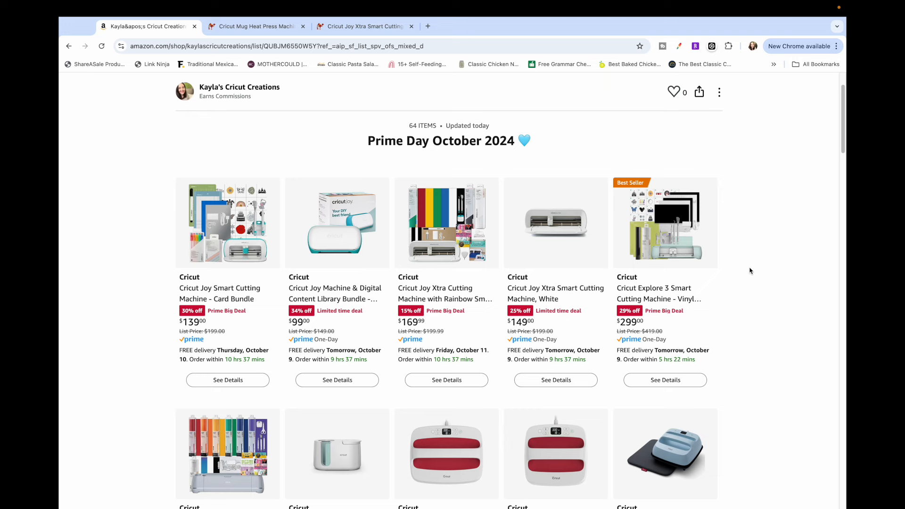
scroll(down, 3)
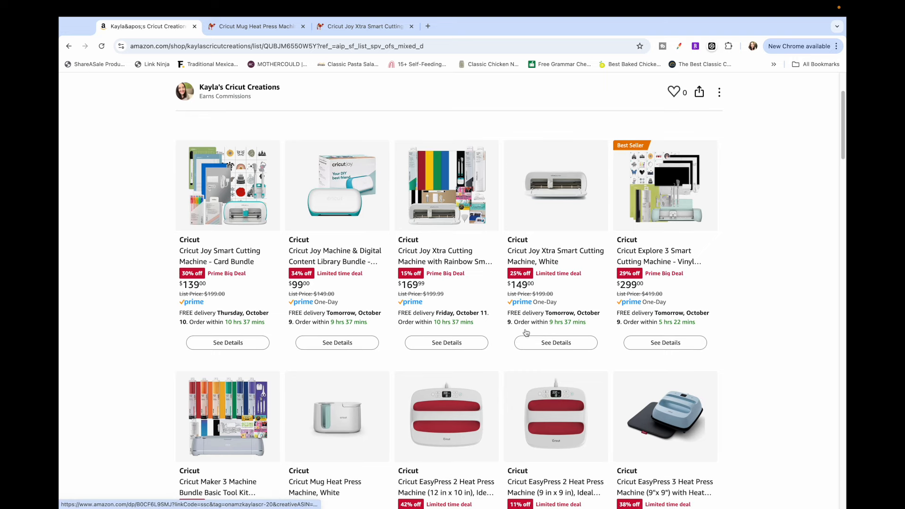
mouse_move(416, 278)
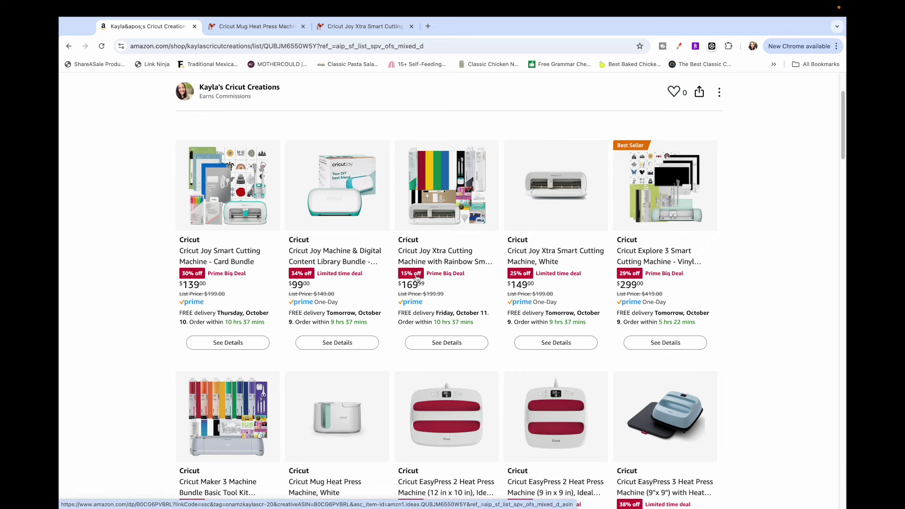
mouse_move(346, 286)
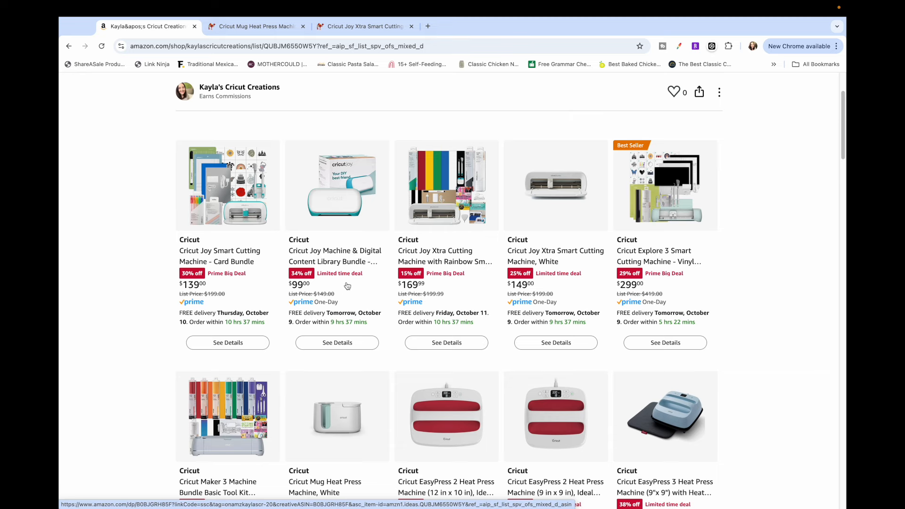
mouse_move(329, 285)
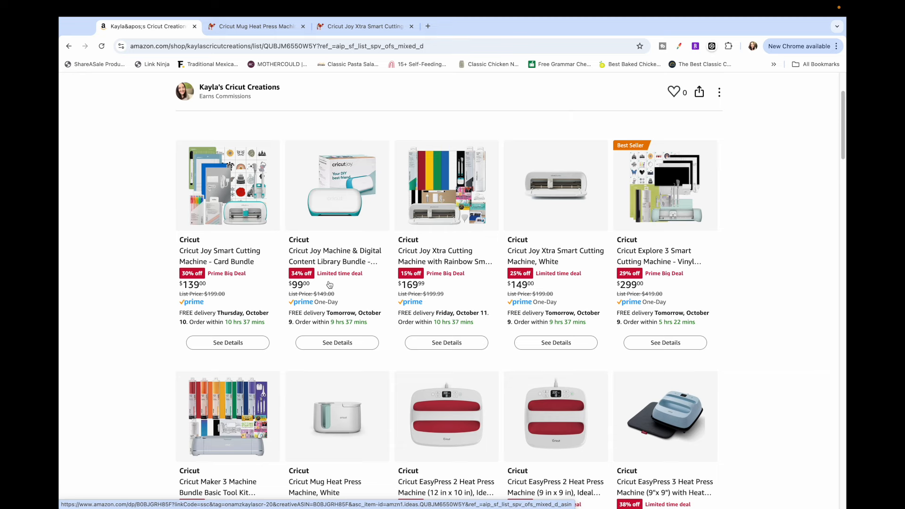
scroll(up, 3)
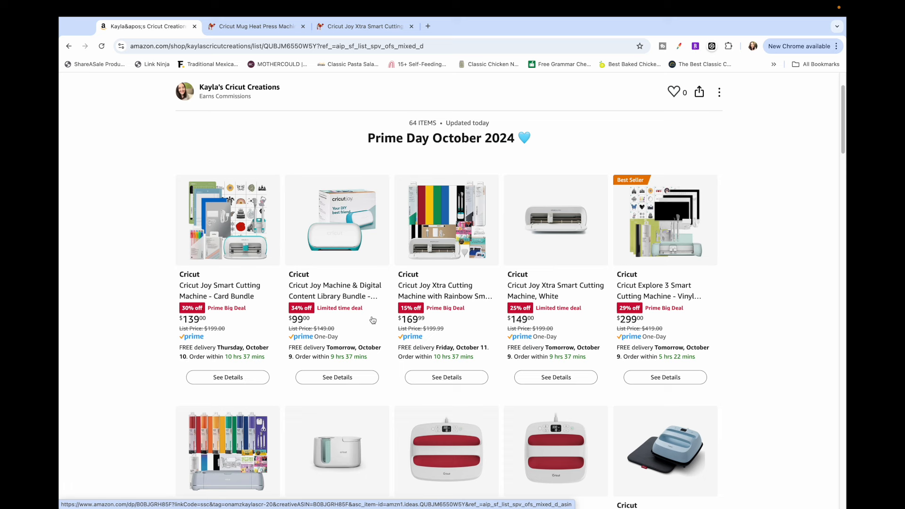
mouse_move(451, 324)
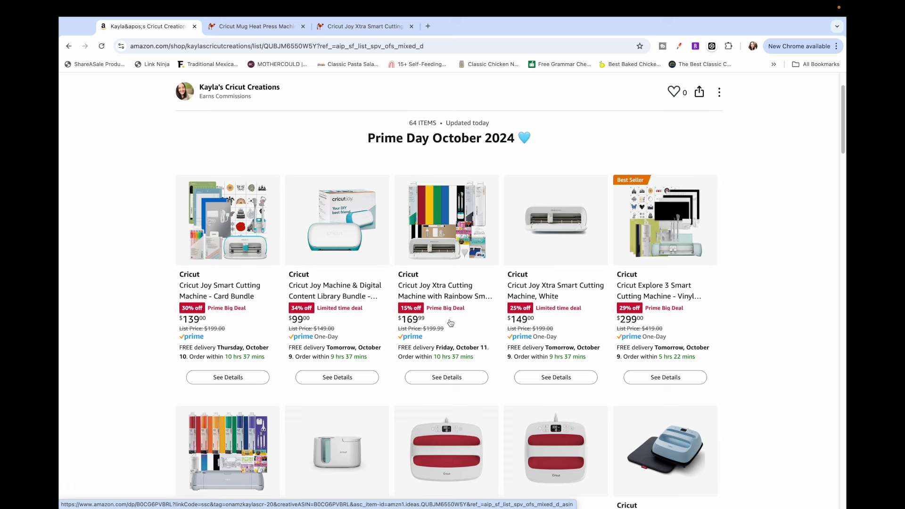
mouse_move(235, 104)
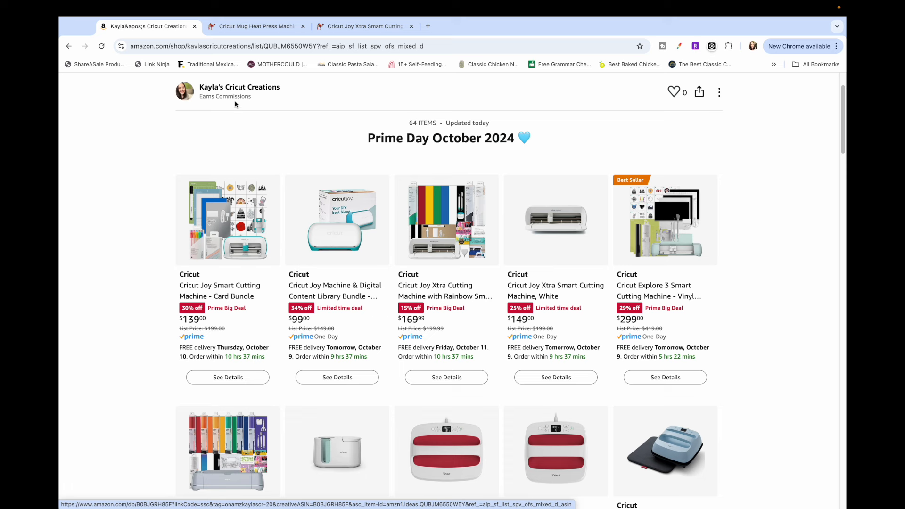
mouse_move(255, 26)
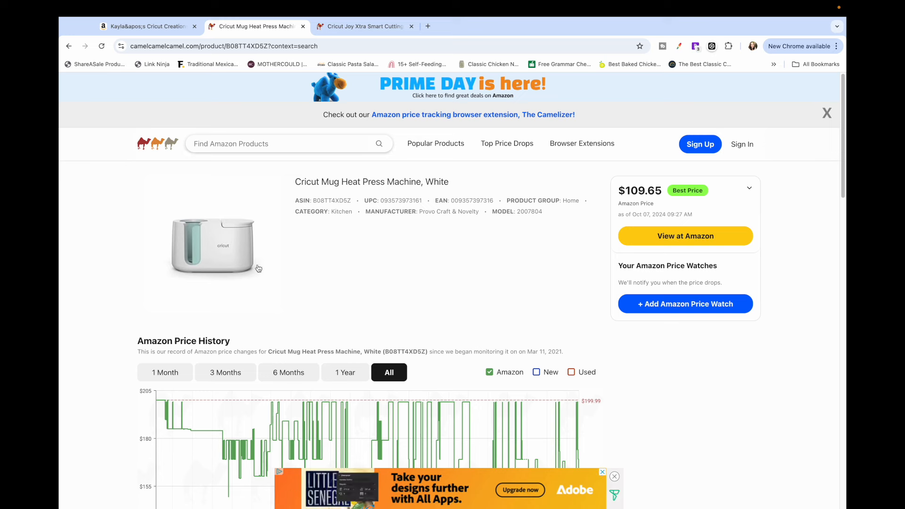
mouse_move(319, 249)
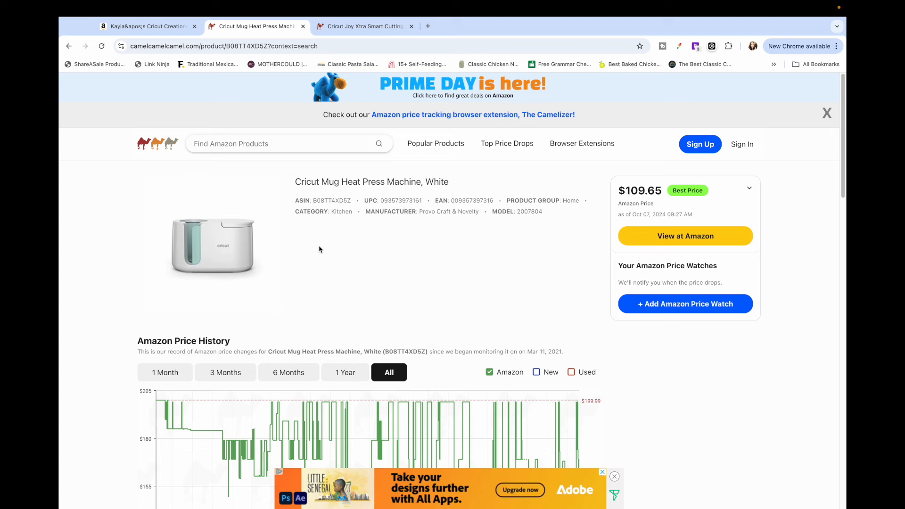
mouse_move(288, 372)
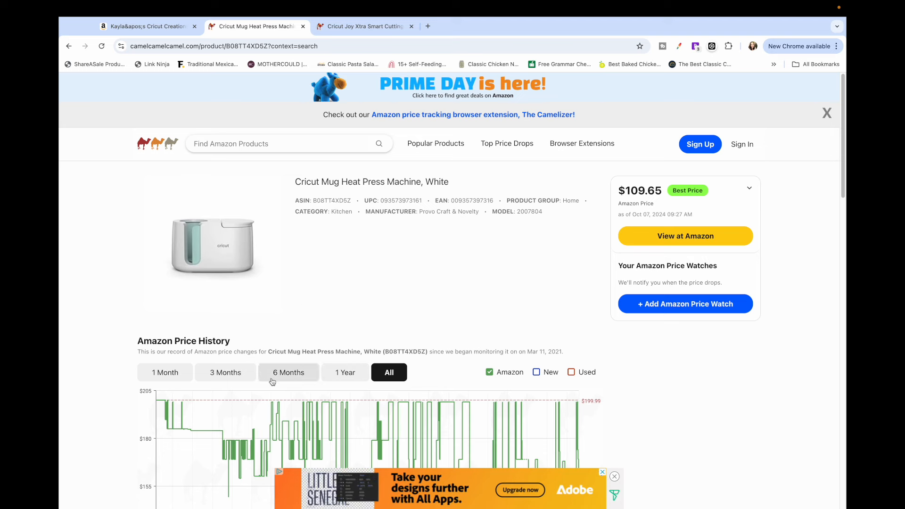
scroll(down, 3)
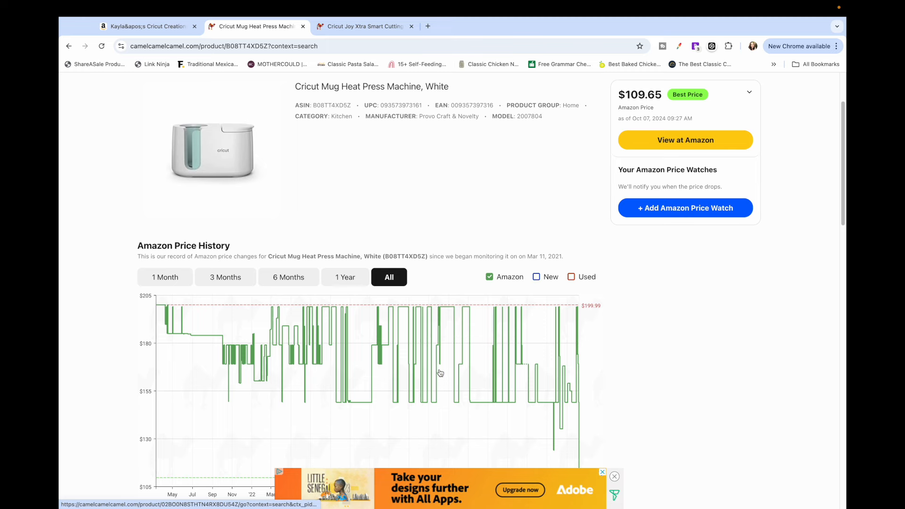
scroll(down, 3)
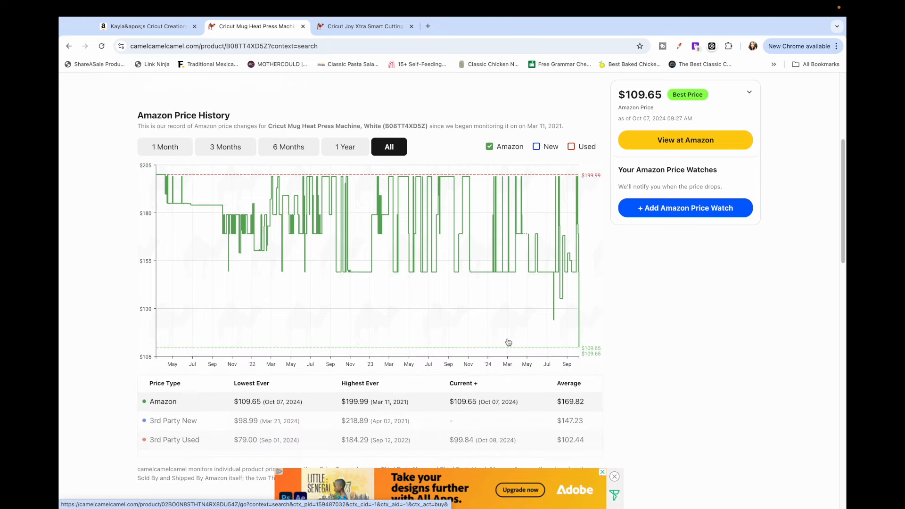
scroll(down, 3)
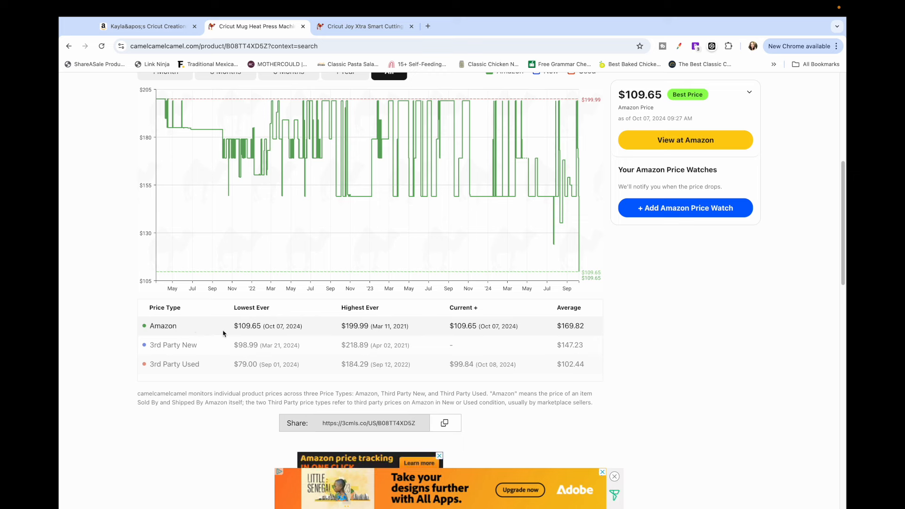
mouse_move(260, 337)
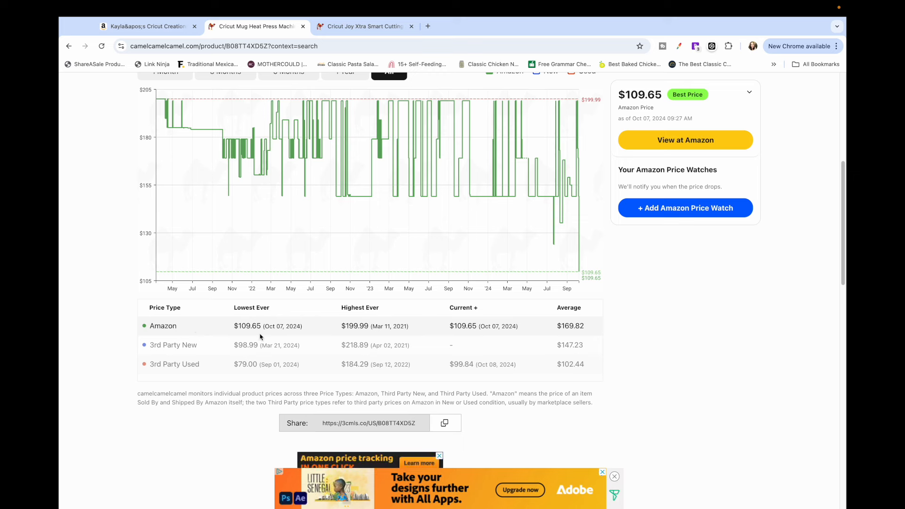
mouse_move(471, 188)
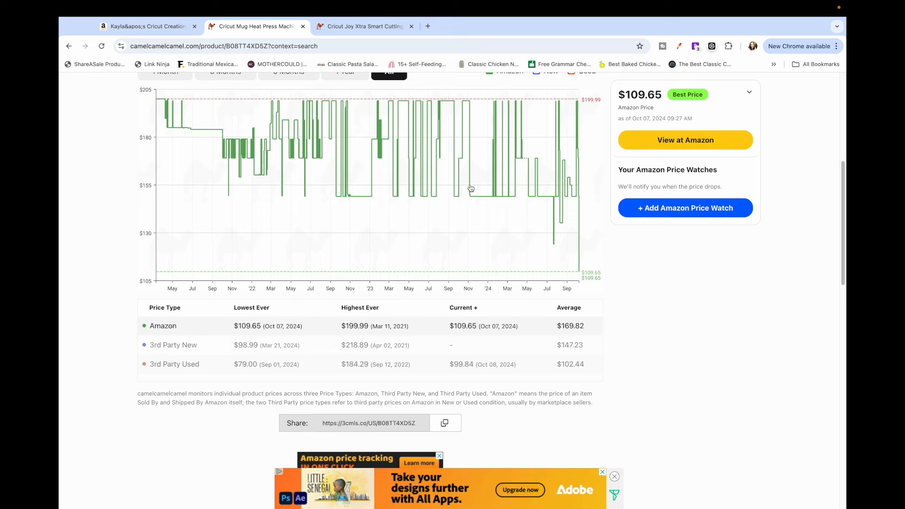
scroll(up, 3)
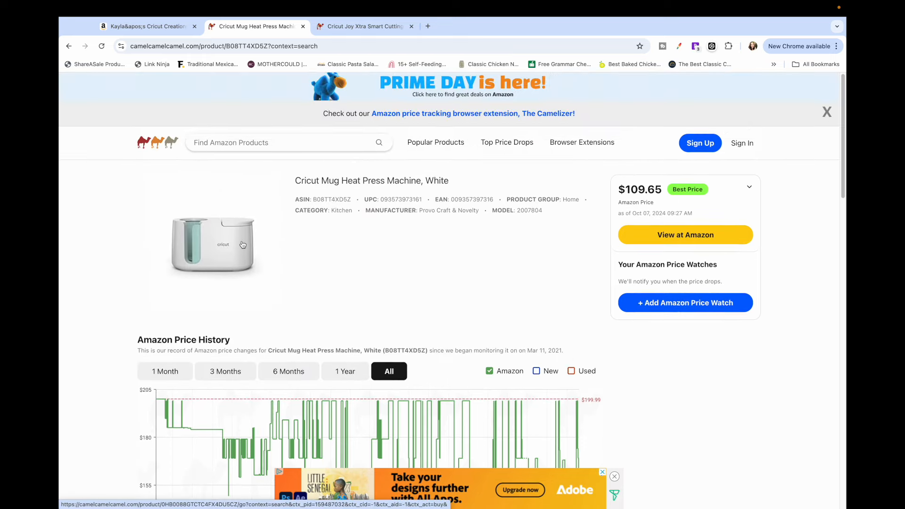
scroll(down, 3)
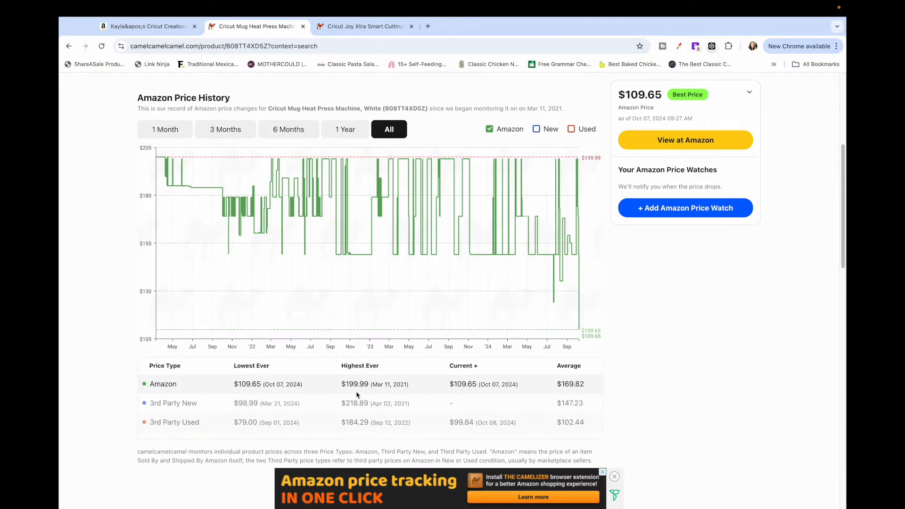
mouse_move(537, 397)
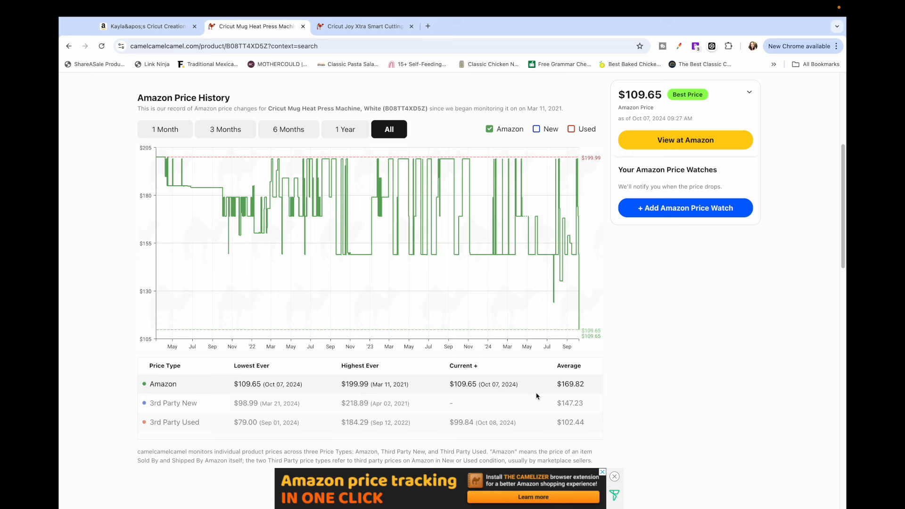
mouse_move(567, 420)
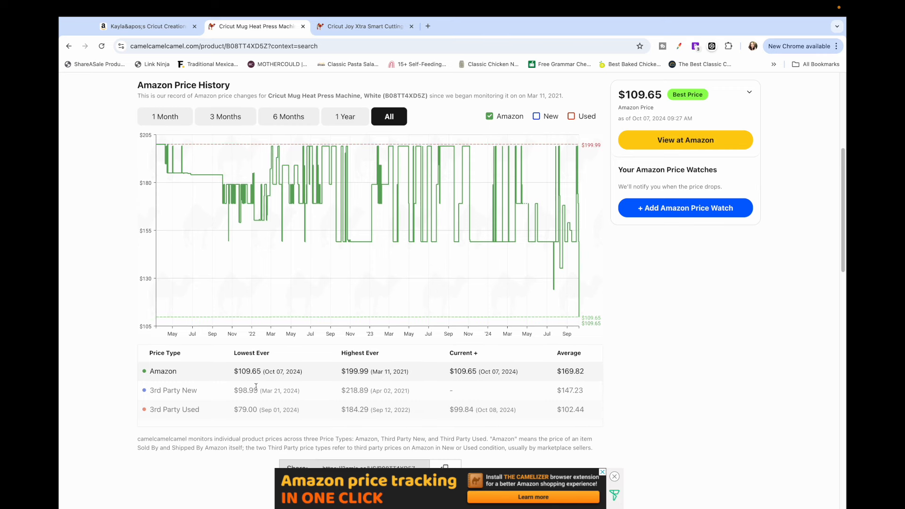
mouse_move(362, 63)
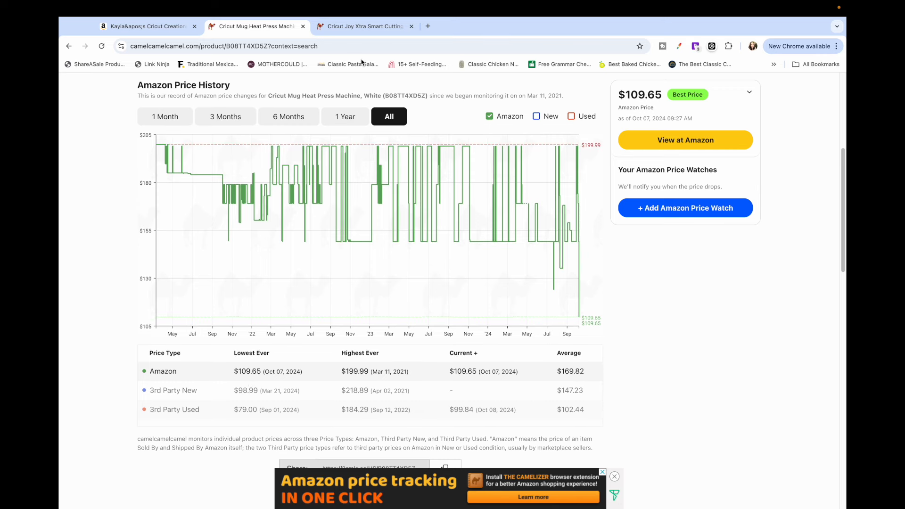
click(363, 26)
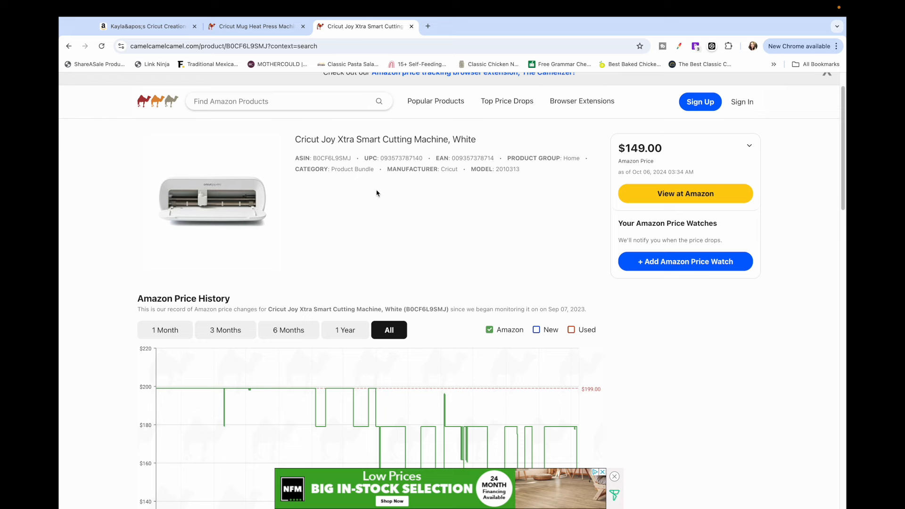
scroll(down, 3)
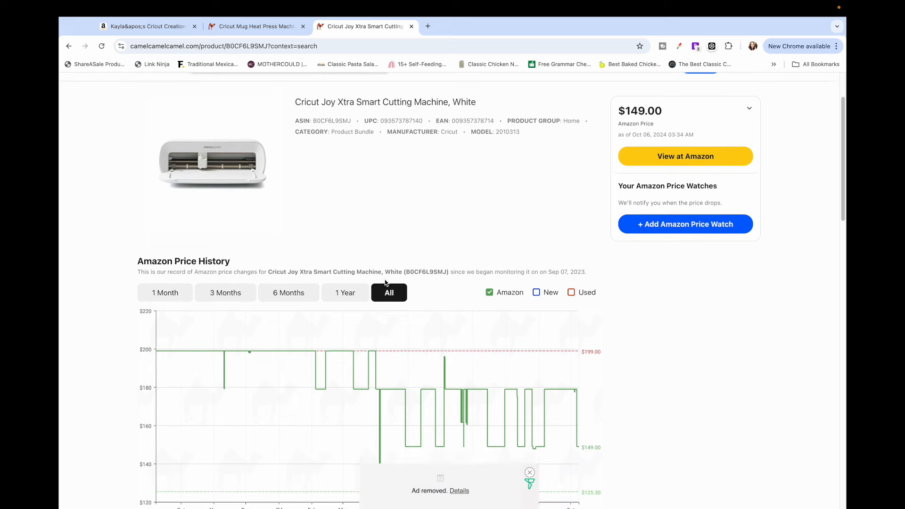
scroll(down, 3)
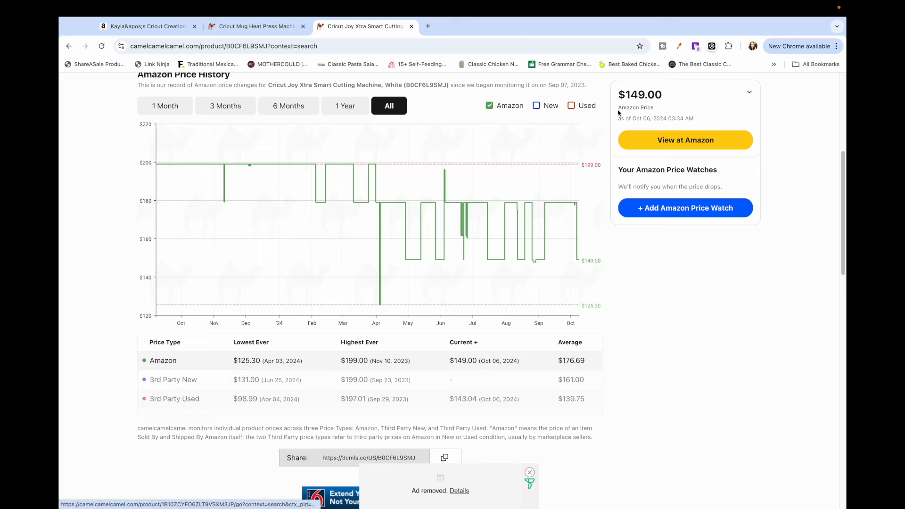
scroll(up, 3)
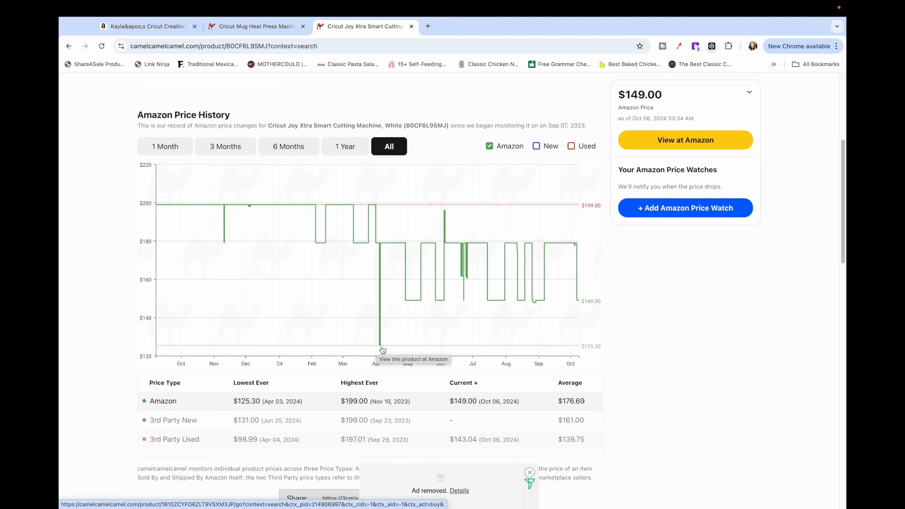
mouse_move(356, 413)
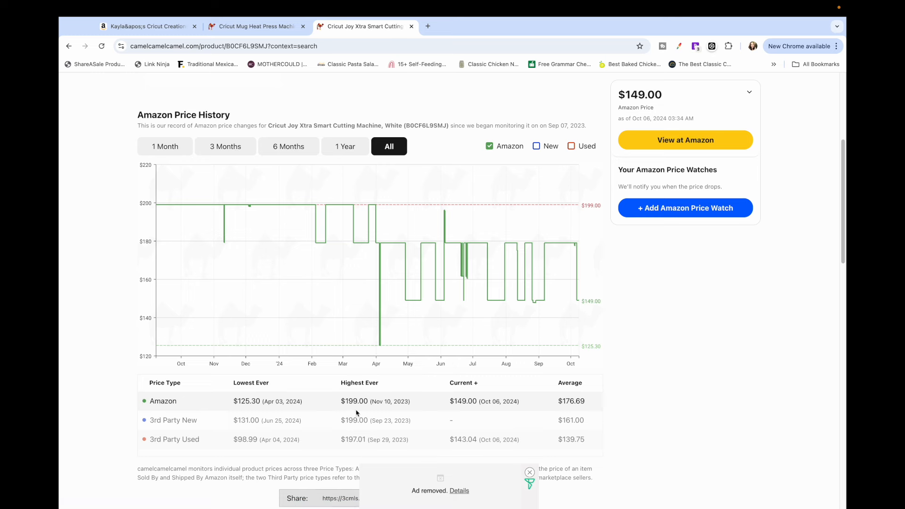
mouse_move(509, 437)
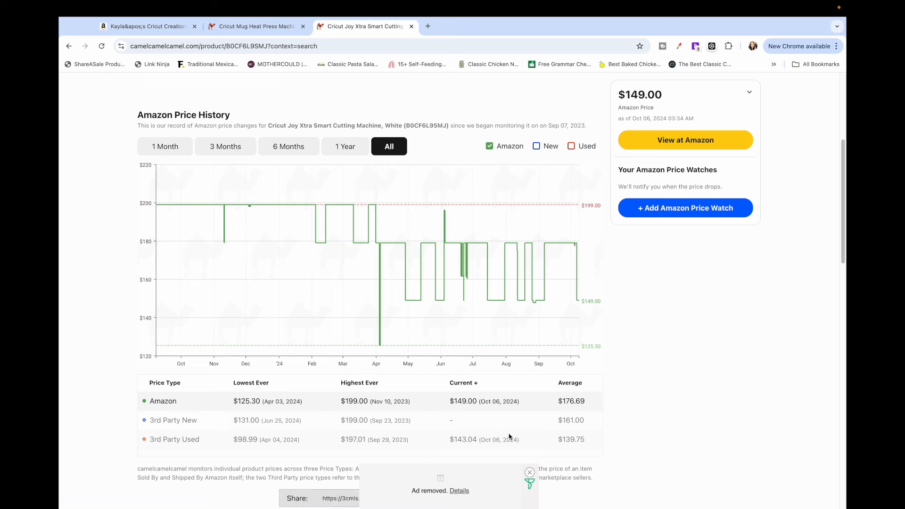
mouse_move(566, 414)
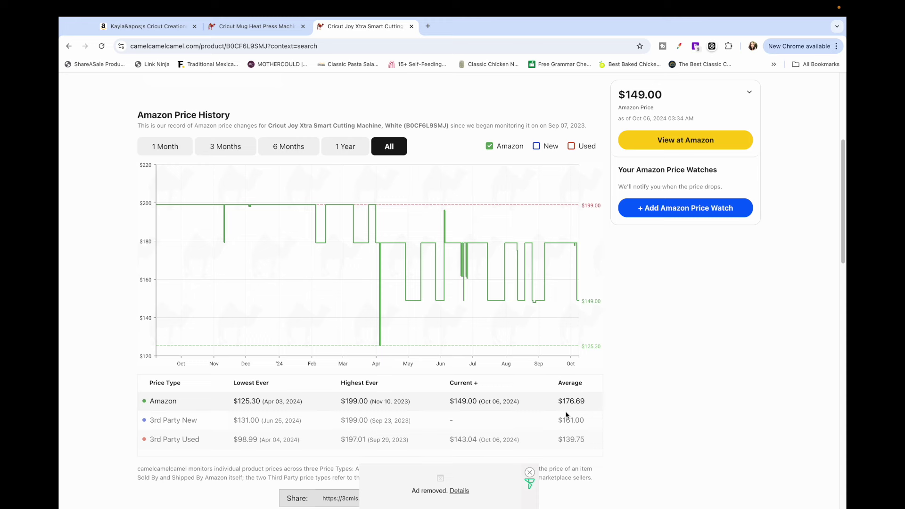
mouse_move(467, 412)
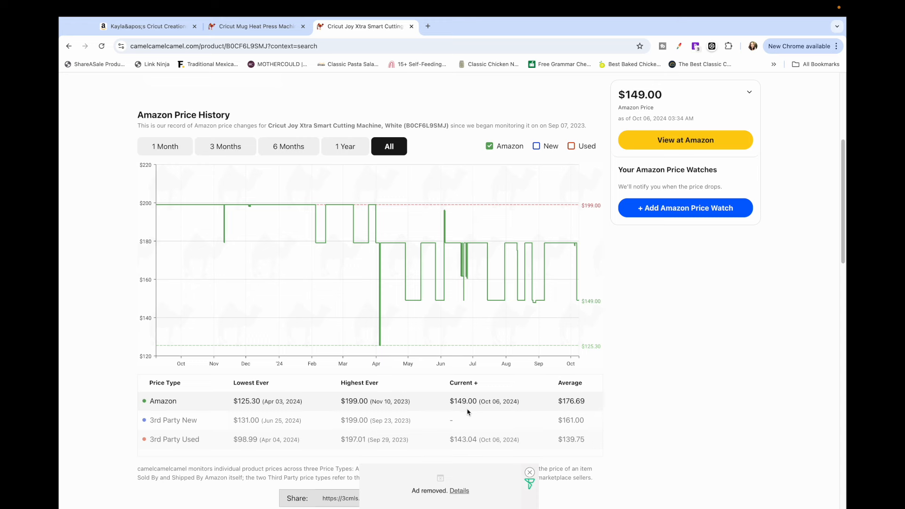
scroll(down, 3)
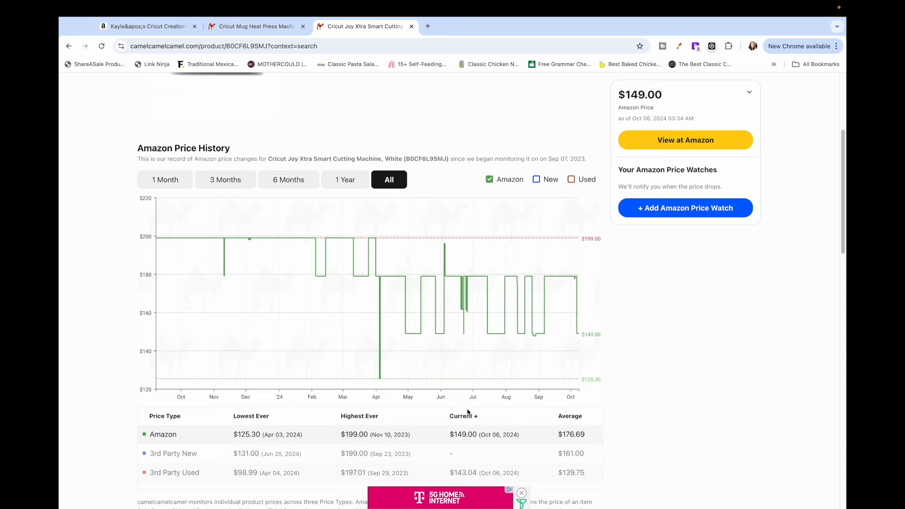
scroll(up, 3)
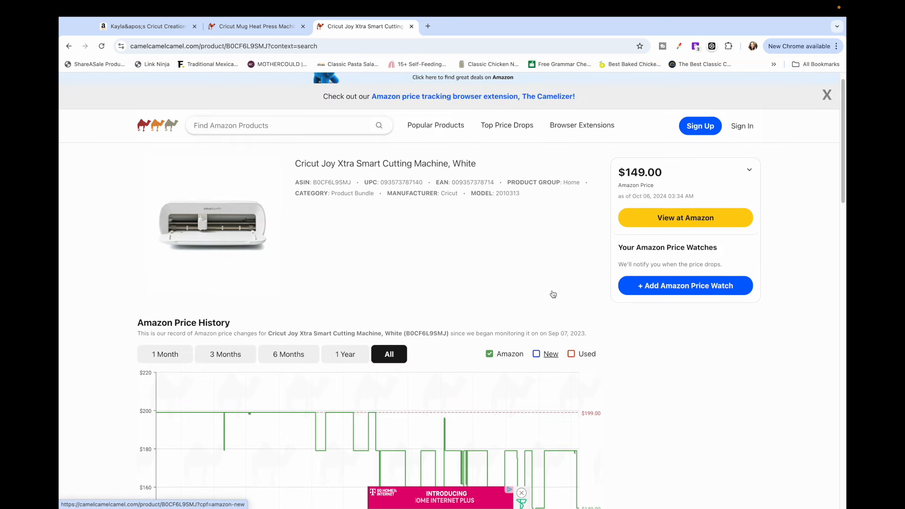
scroll(down, 3)
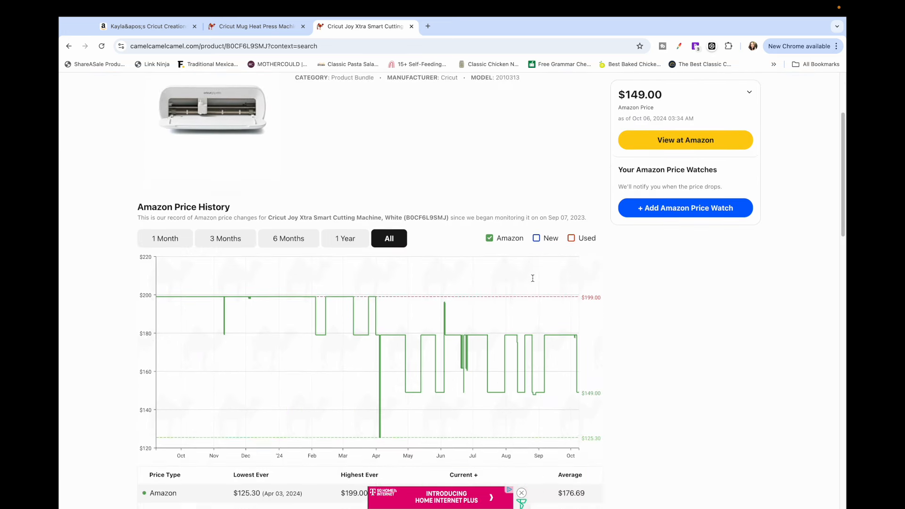
scroll(down, 3)
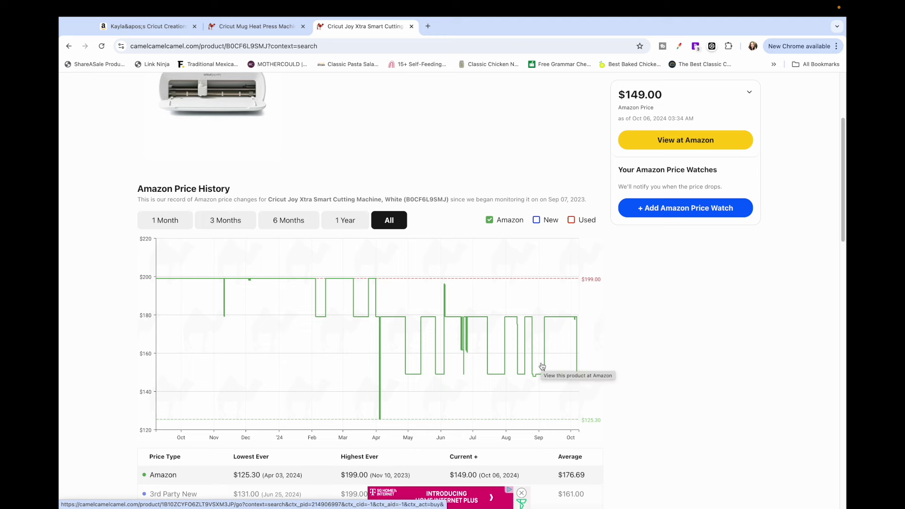
scroll(up, 3)
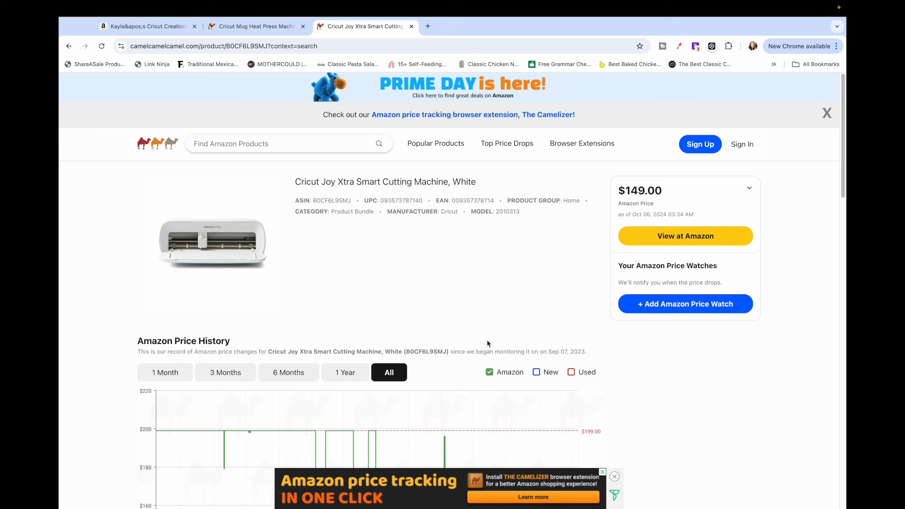
mouse_move(430, 187)
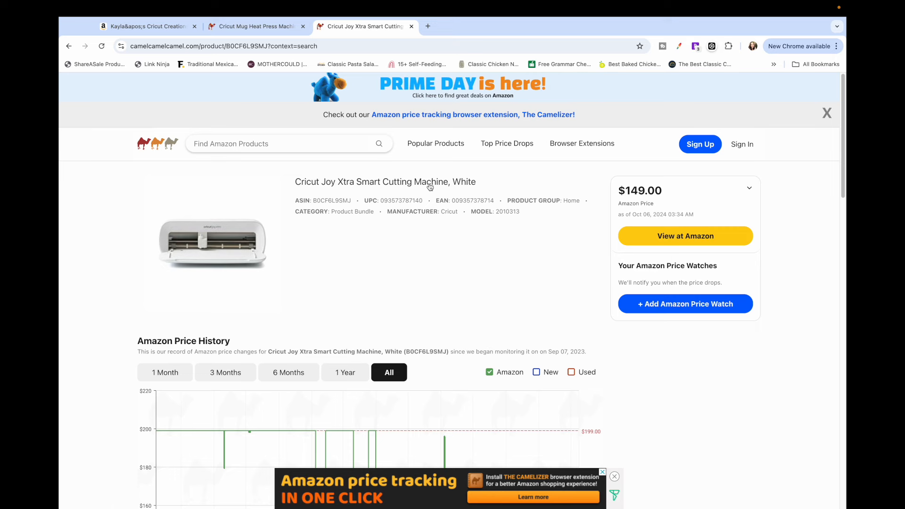
Close the camelcamelcamel tab and view the Joy Xtra ($149) and Explore 3 ($299) deals
click(147, 26)
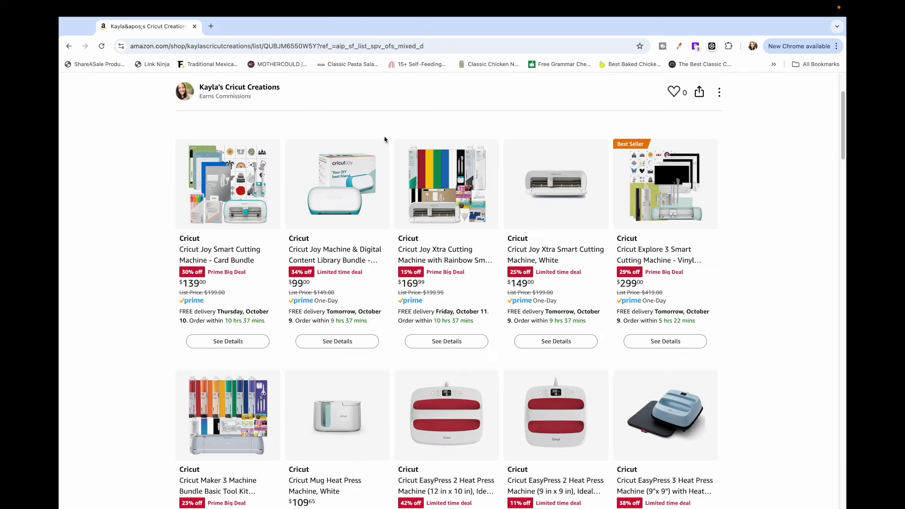
mouse_move(339, 226)
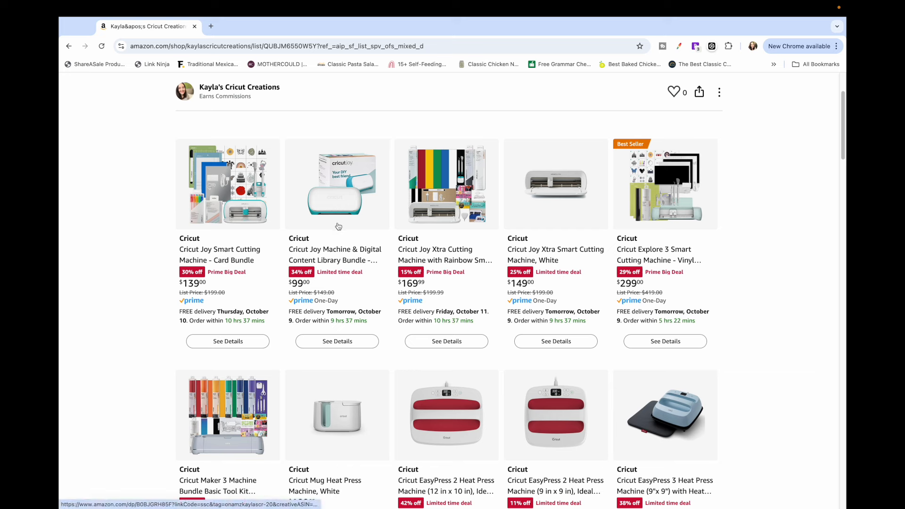
mouse_move(317, 237)
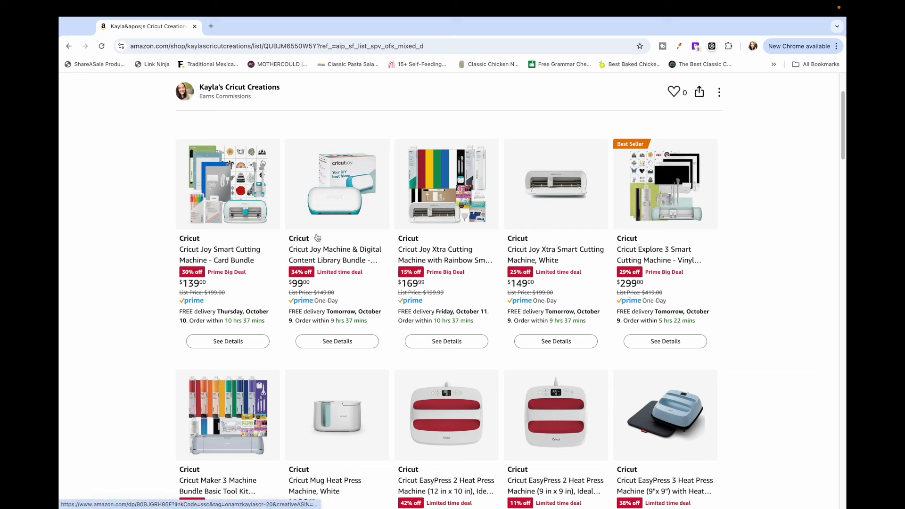
mouse_move(235, 212)
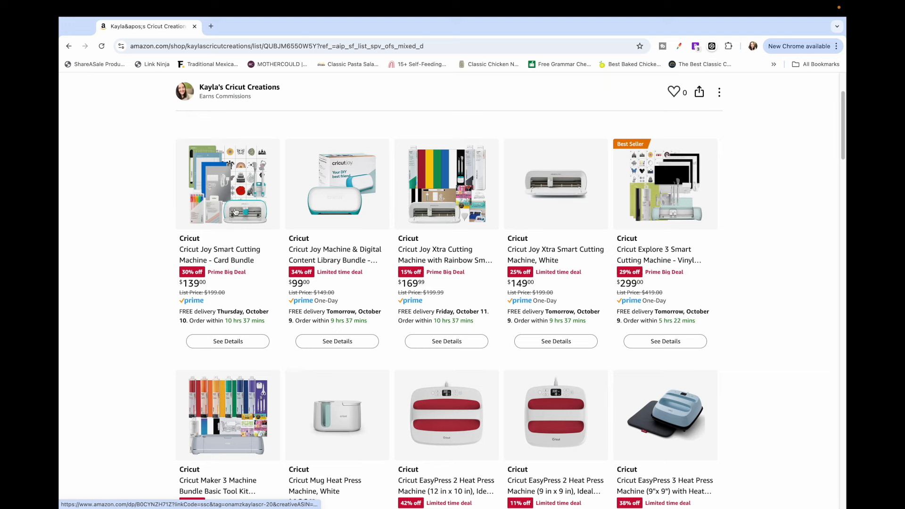
mouse_move(470, 270)
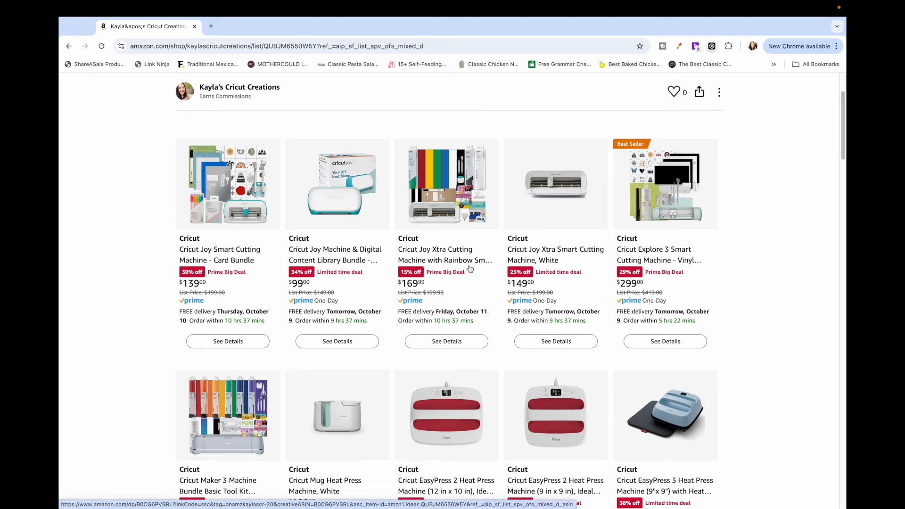
mouse_move(566, 218)
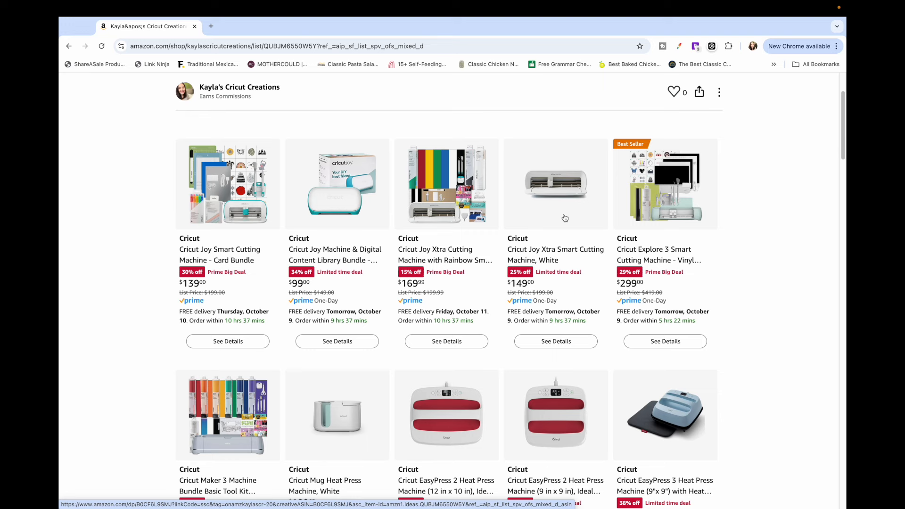
mouse_move(678, 202)
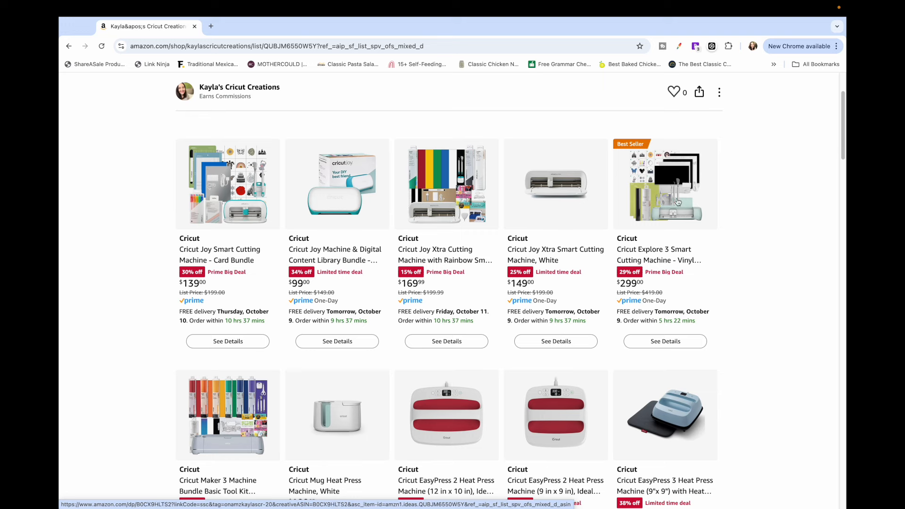
mouse_move(593, 210)
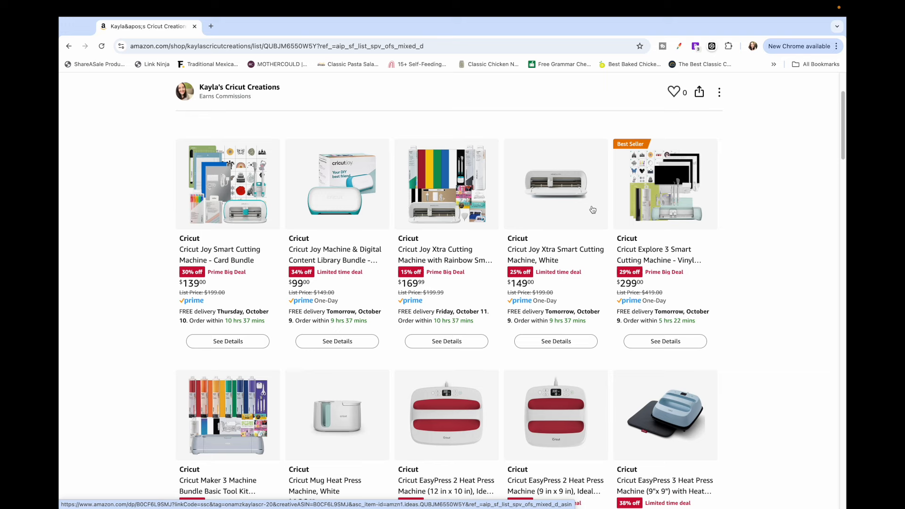
mouse_move(547, 229)
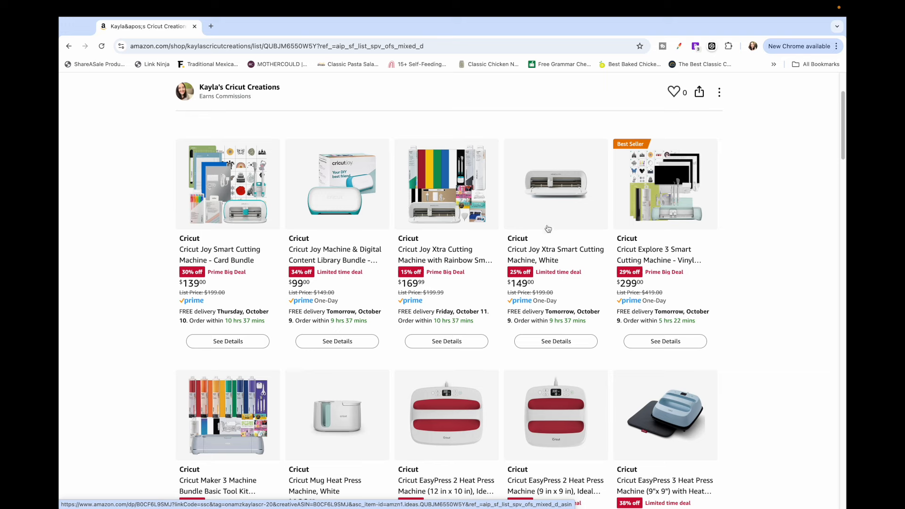
scroll(down, 3)
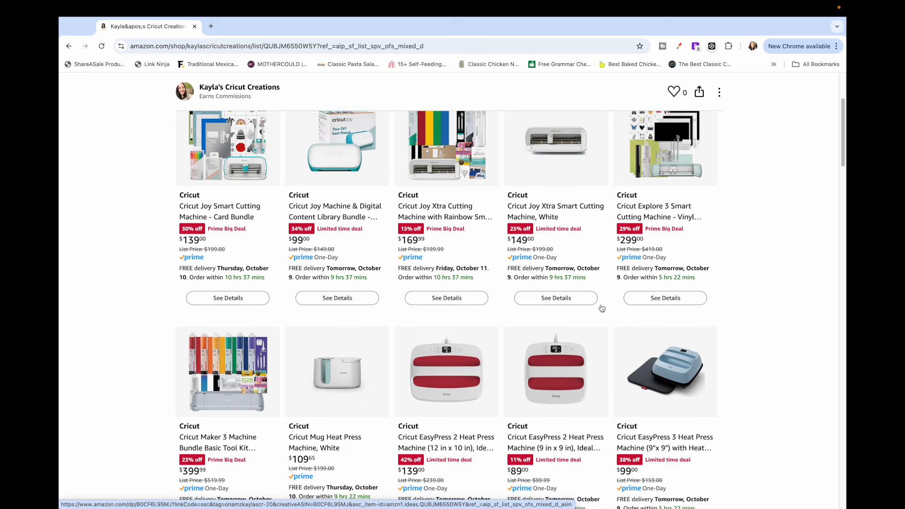
mouse_move(678, 167)
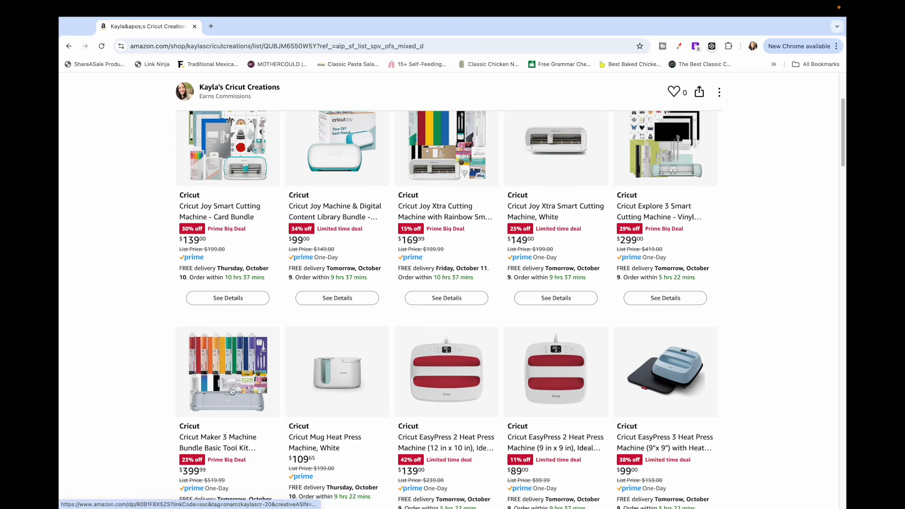
scroll(down, 3)
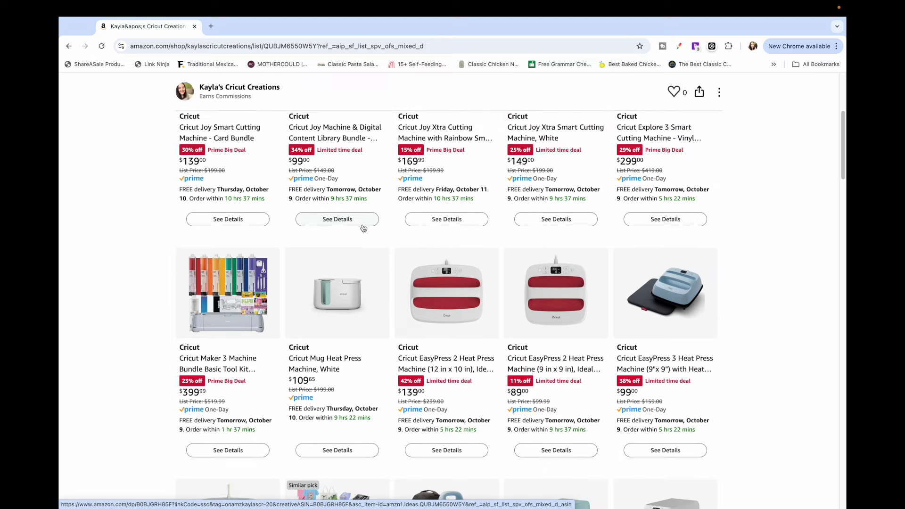
scroll(down, 3)
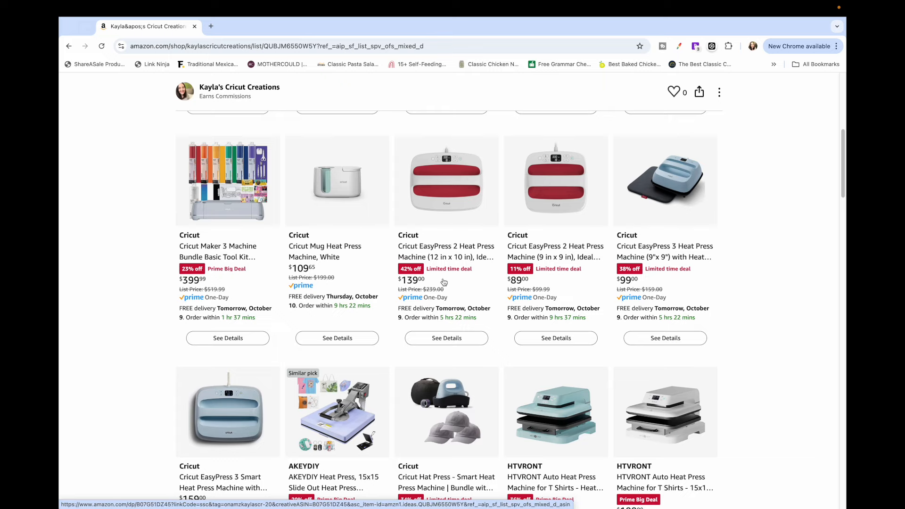
scroll(down, 3)
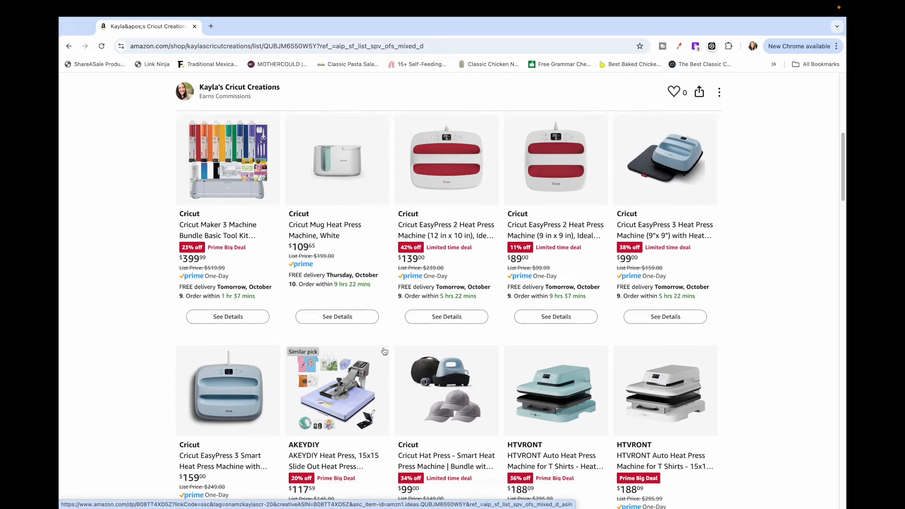
scroll(down, 3)
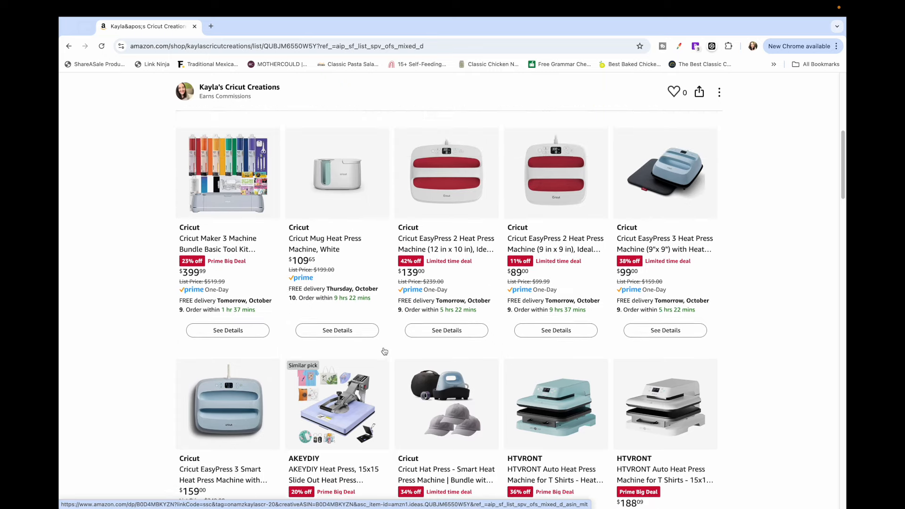
scroll(down, 3)
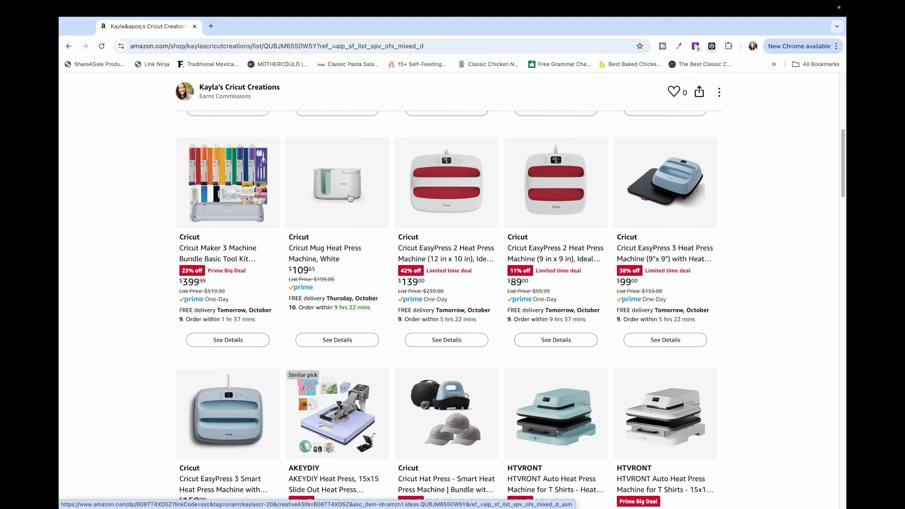
mouse_move(334, 291)
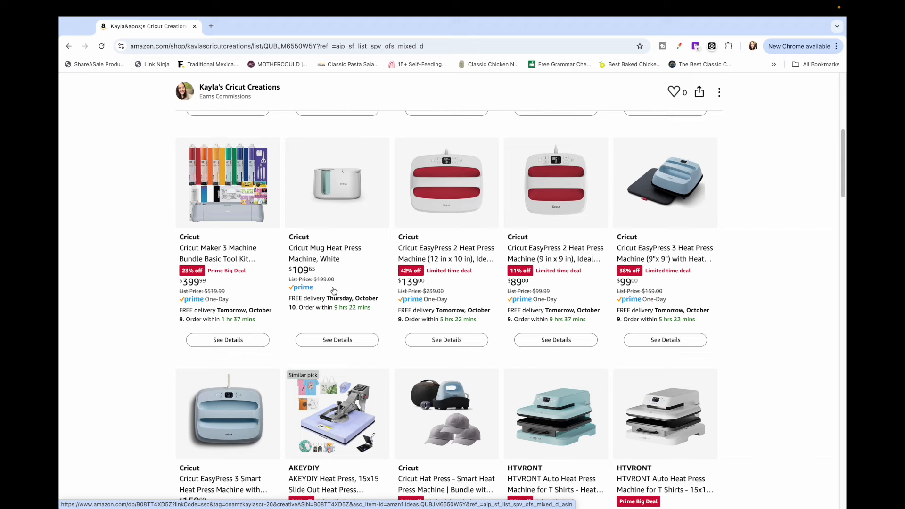
scroll(down, 3)
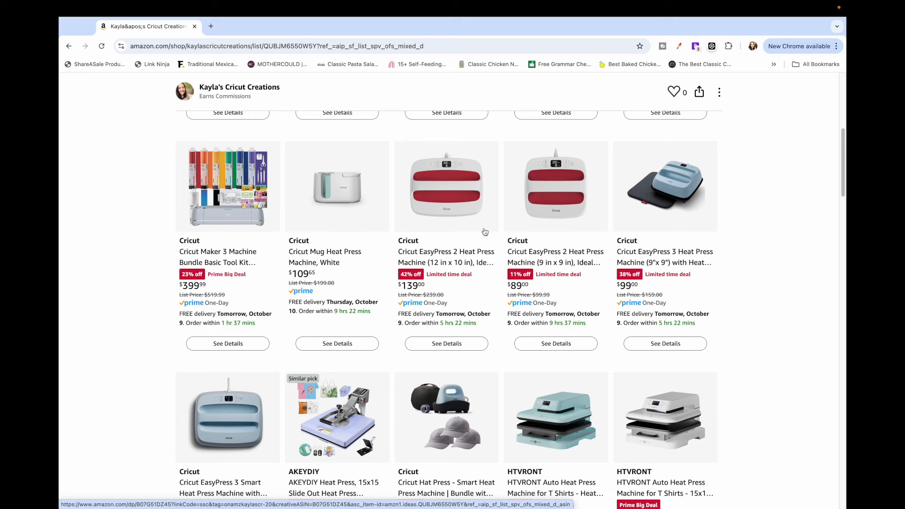
mouse_move(535, 283)
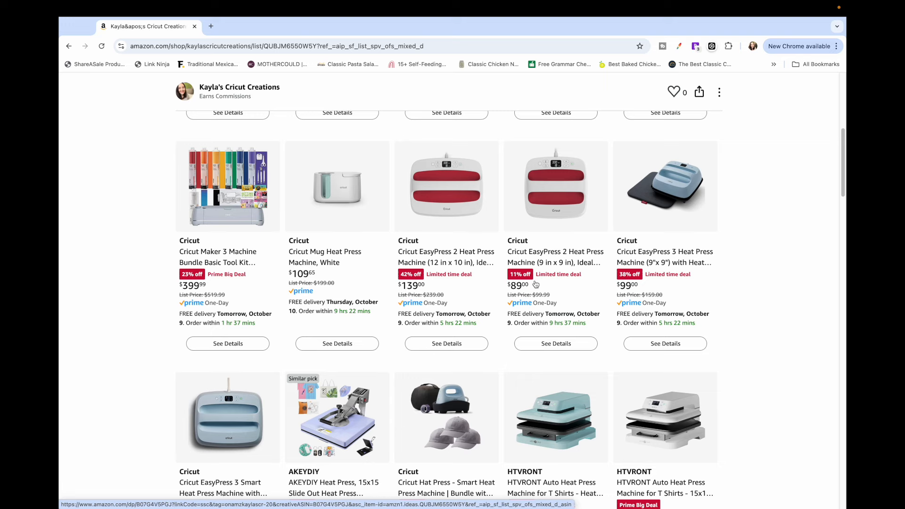
mouse_move(556, 220)
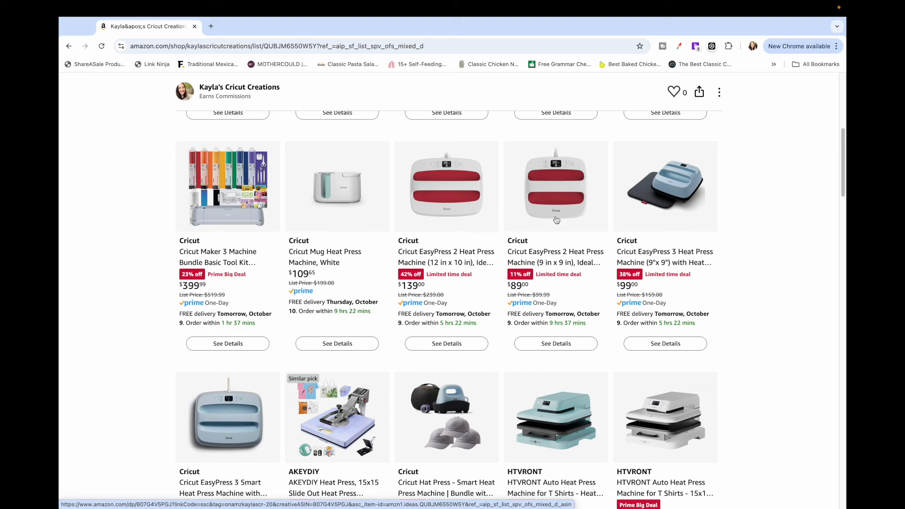
mouse_move(444, 282)
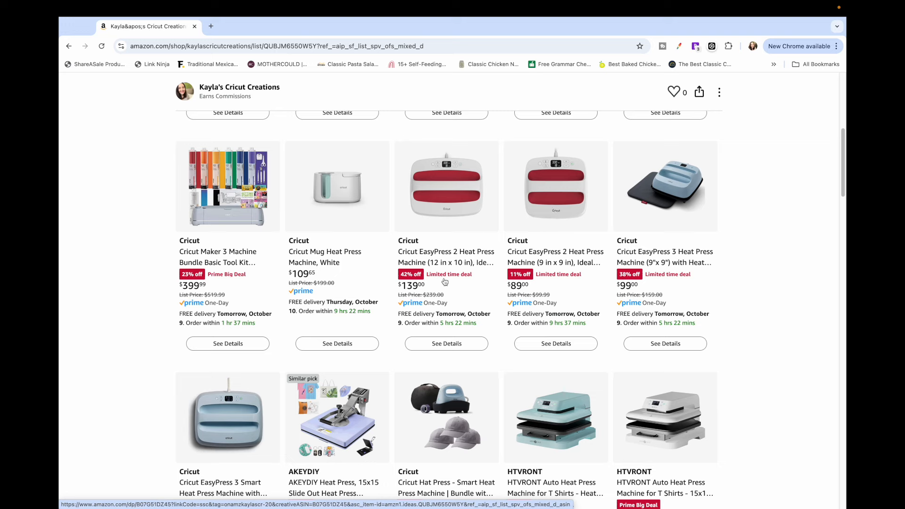
mouse_move(573, 220)
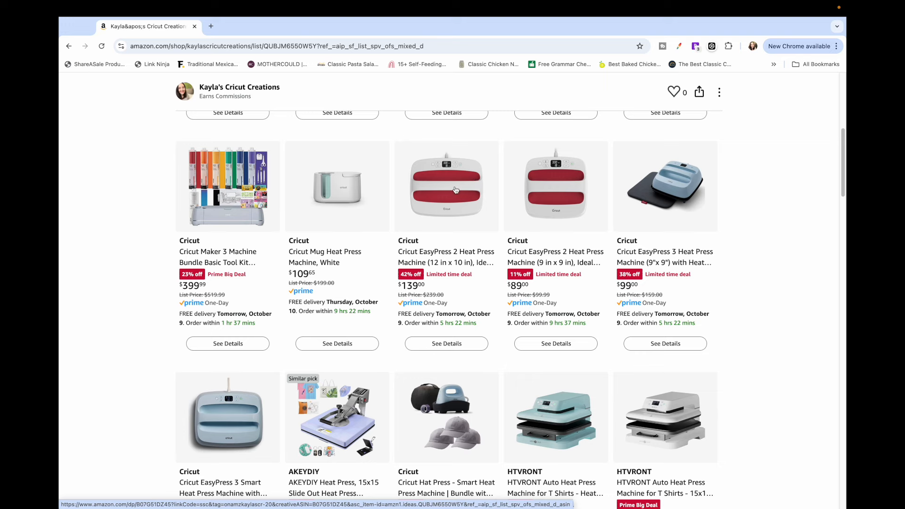
mouse_move(551, 241)
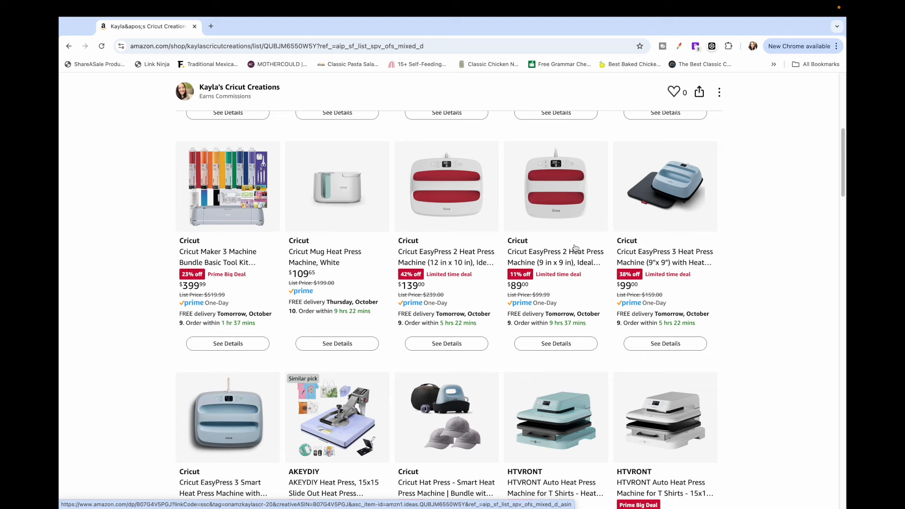
mouse_move(496, 226)
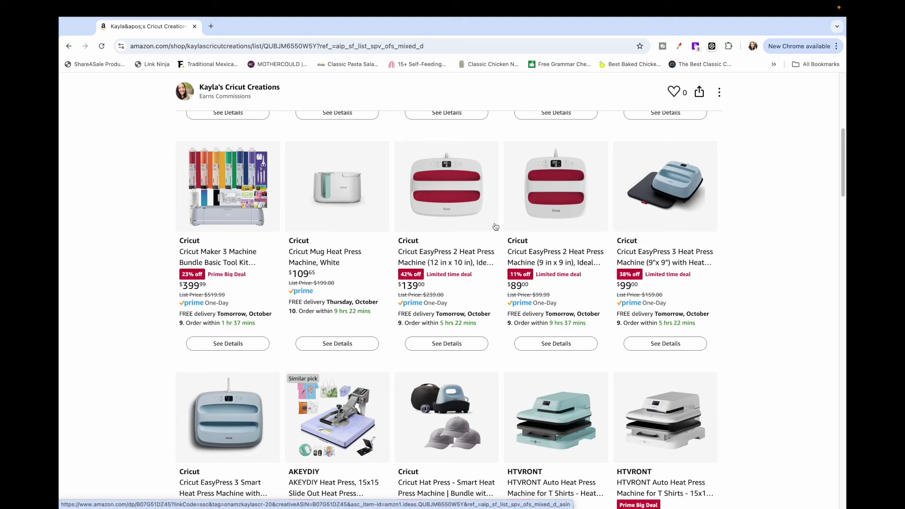
mouse_move(490, 215)
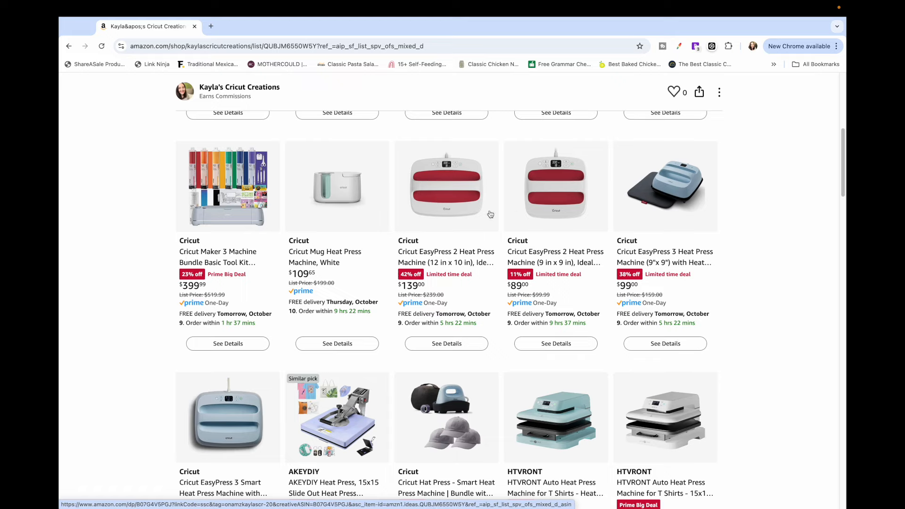
scroll(down, 3)
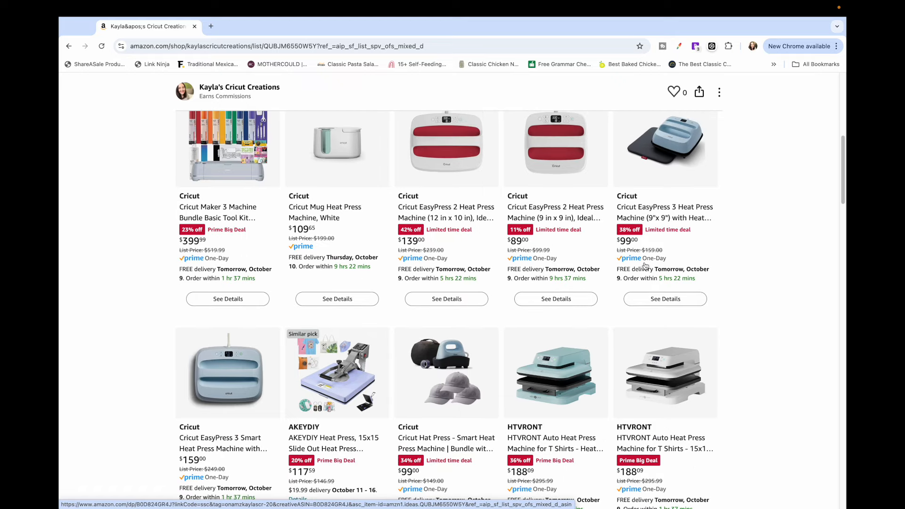
mouse_move(222, 401)
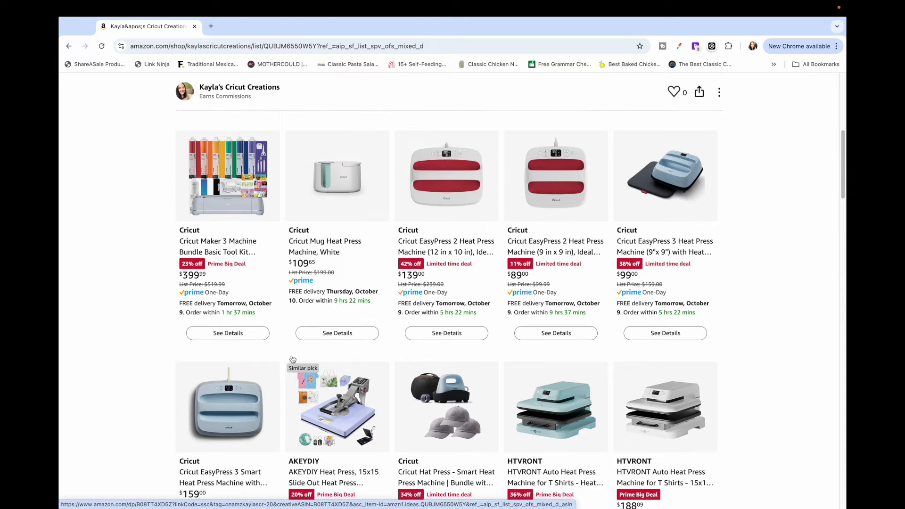
mouse_move(539, 290)
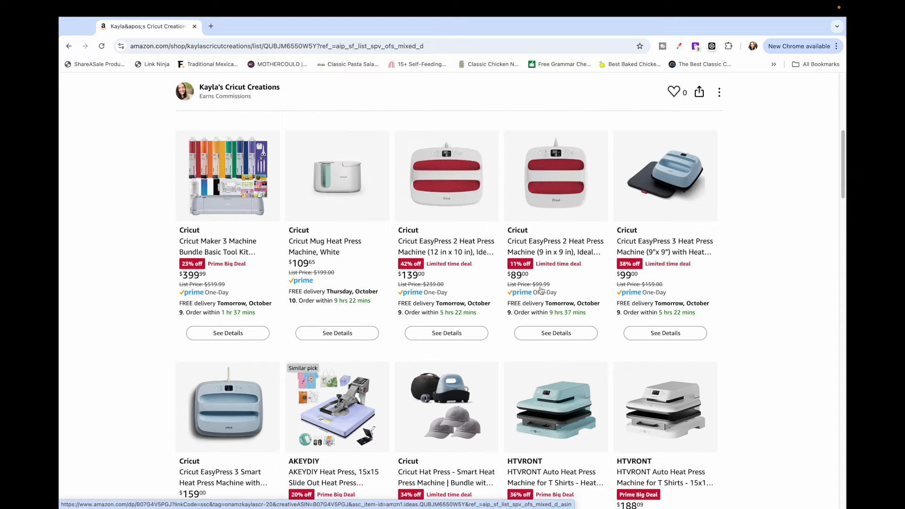
Scroll to the EasyPress 3 Smart ($159), Hat Press ($99) and HTVRONT ($188.09) row
scroll(down, 3)
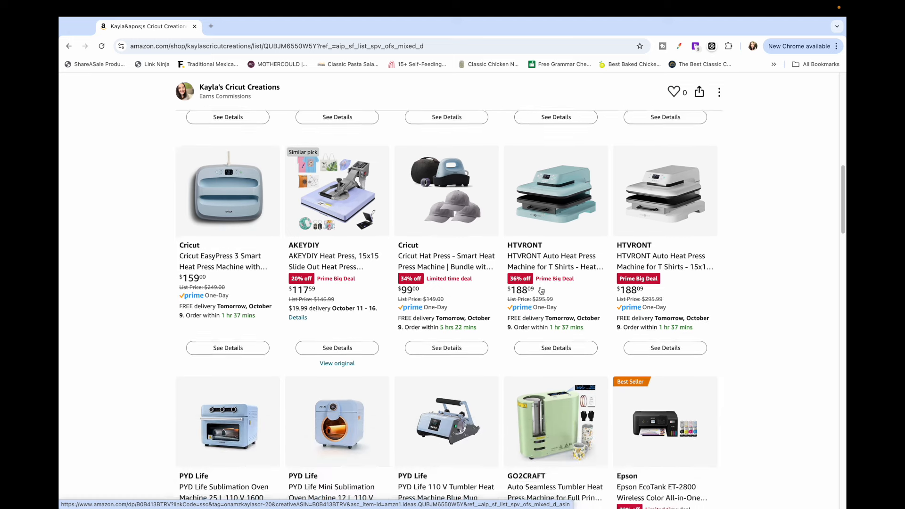
scroll(down, 3)
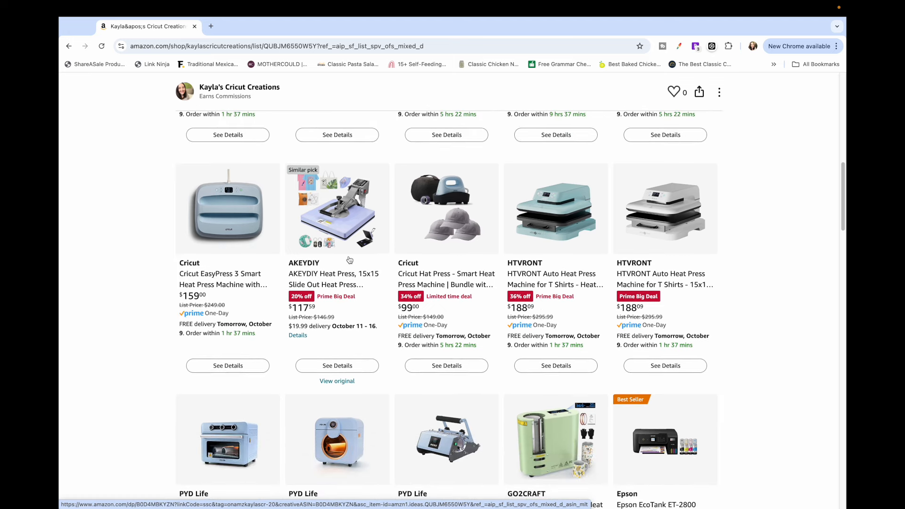
mouse_move(354, 241)
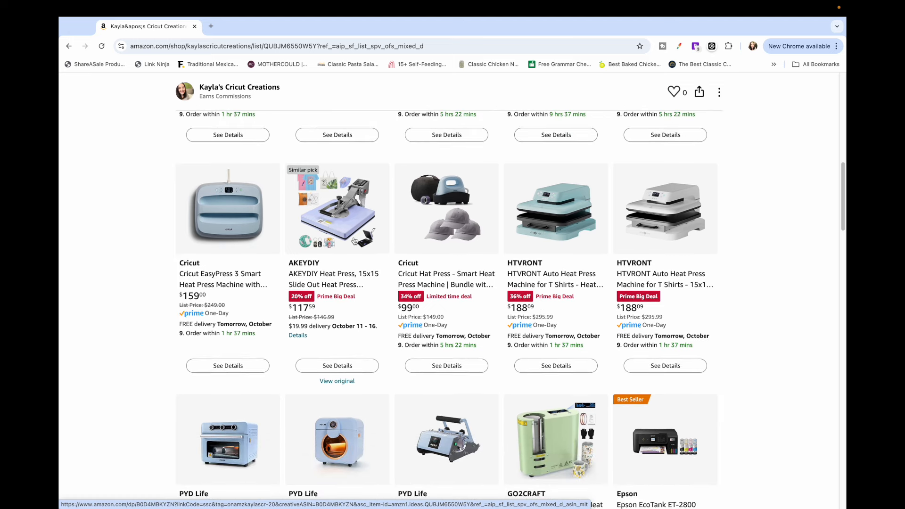
mouse_move(342, 242)
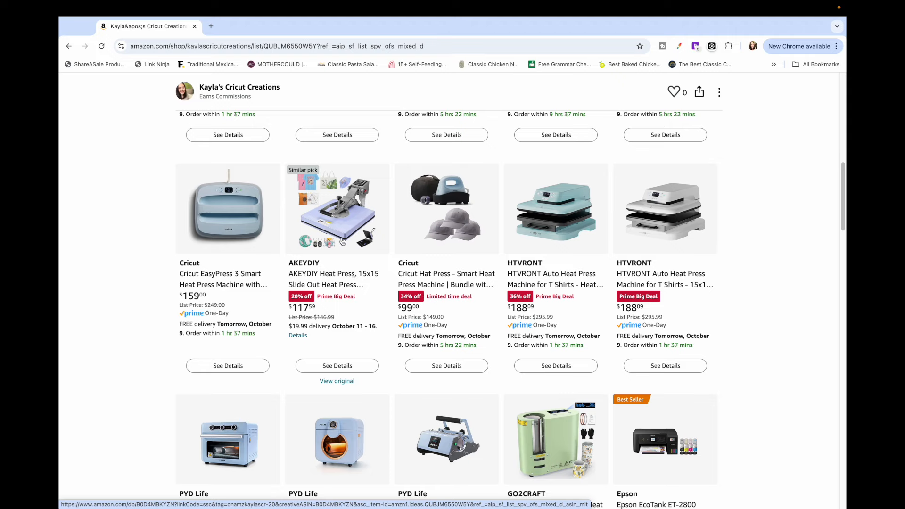
scroll(down, 3)
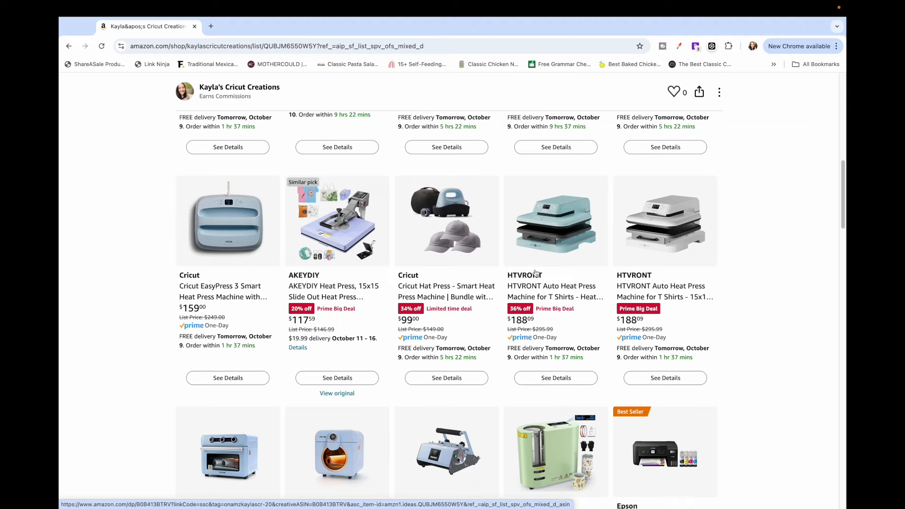
mouse_move(552, 266)
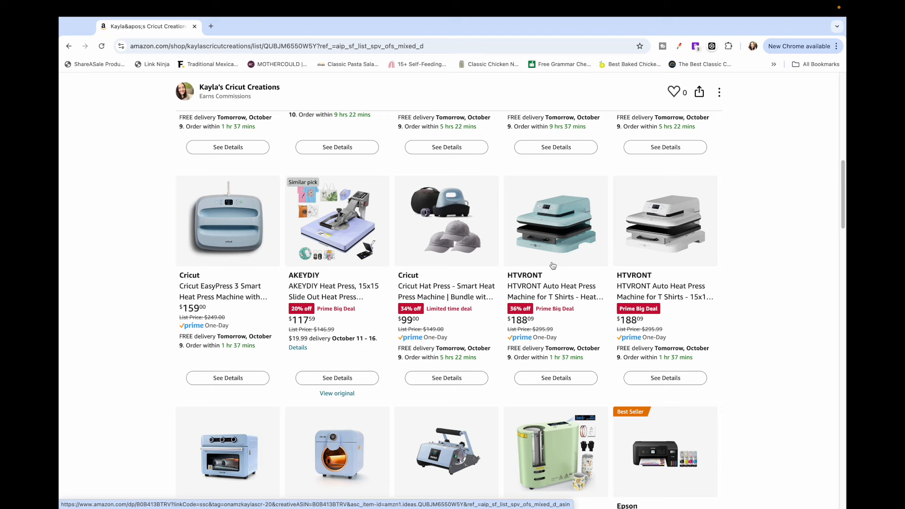
mouse_move(560, 308)
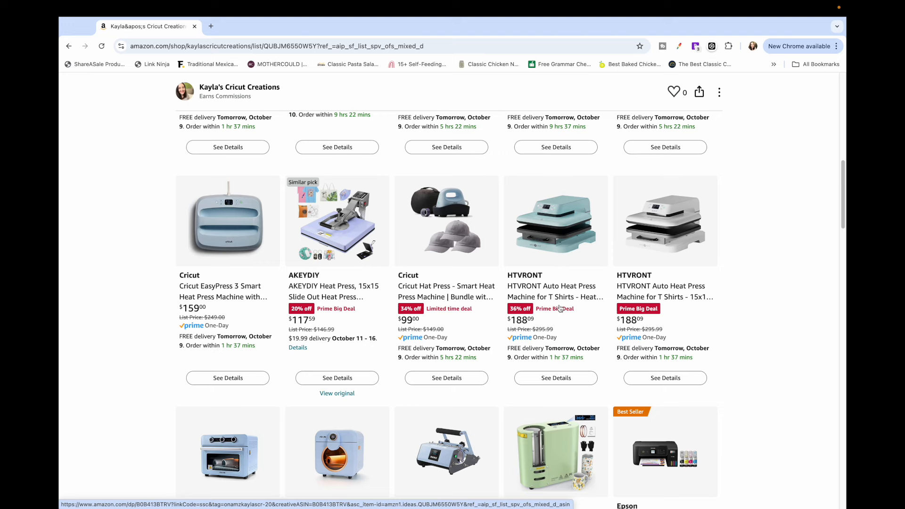
mouse_move(571, 288)
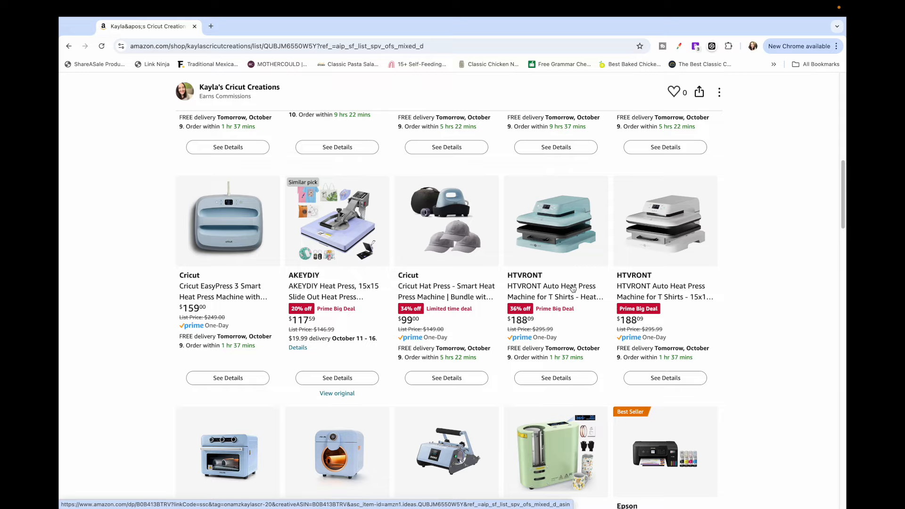
Show the heat press row above the PYD Life ovens ($199.99, $179.00)
scroll(down, 3)
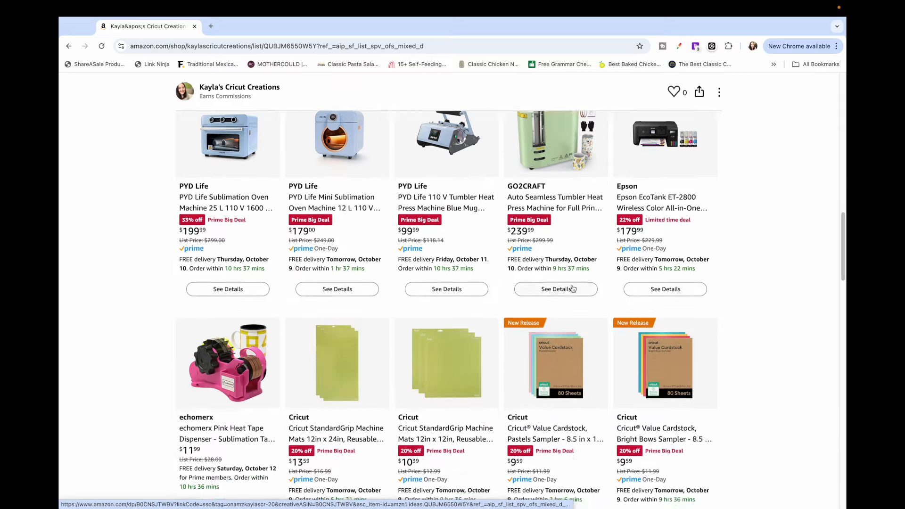
scroll(down, 3)
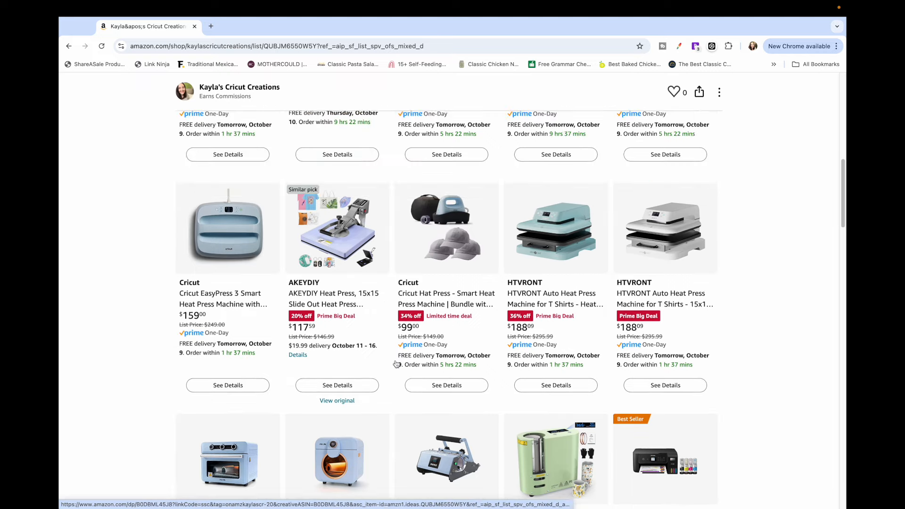
scroll(down, 3)
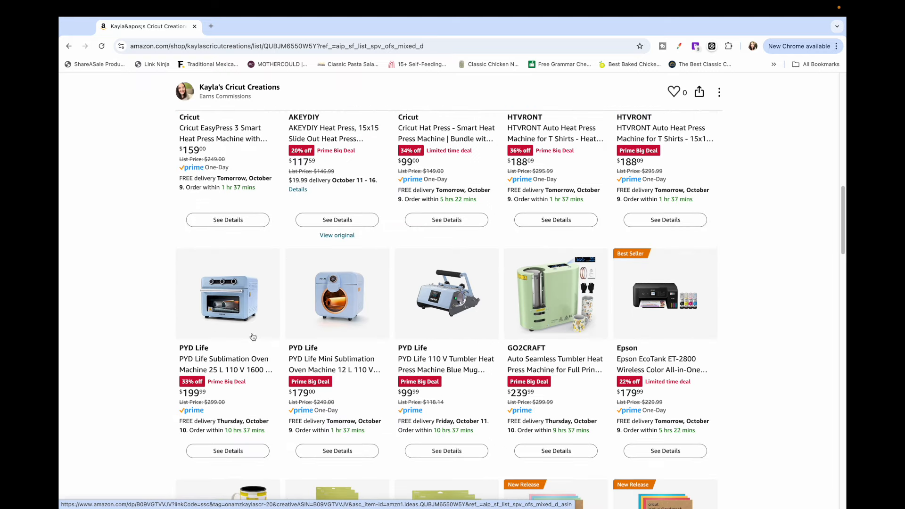
mouse_move(422, 324)
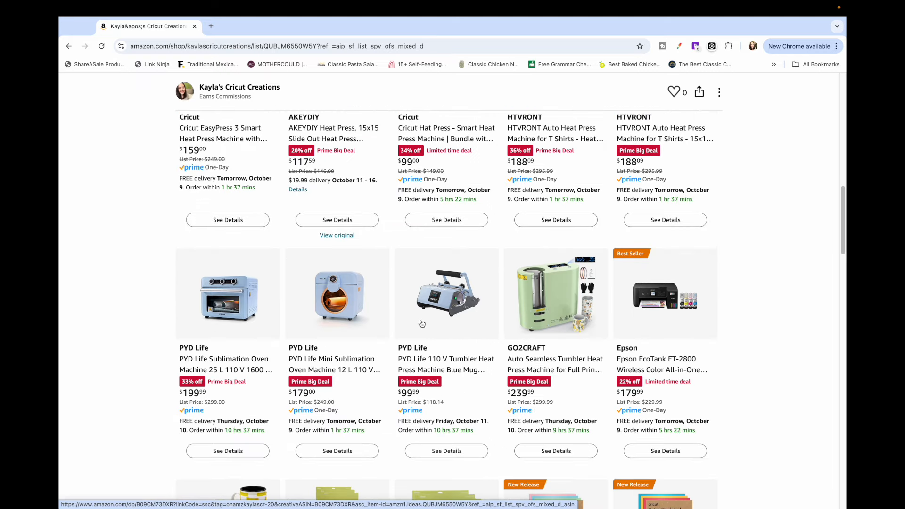
scroll(down, 3)
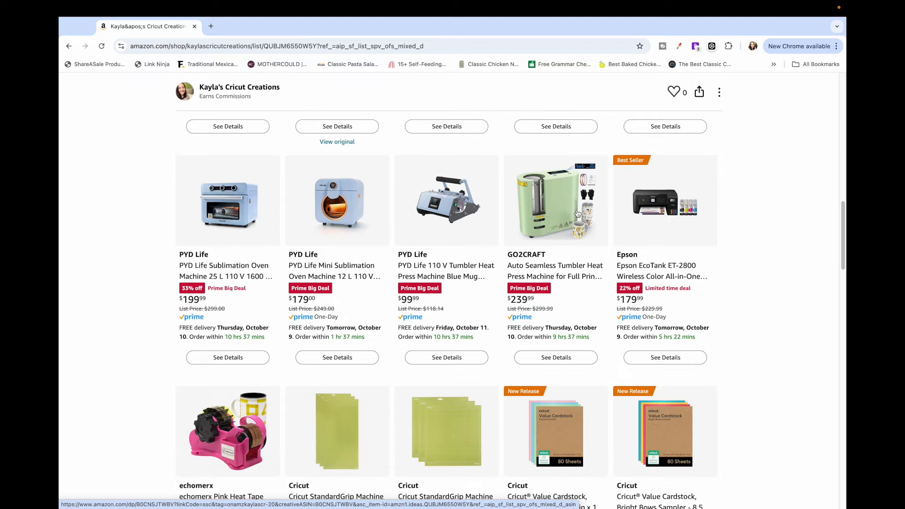
mouse_move(560, 240)
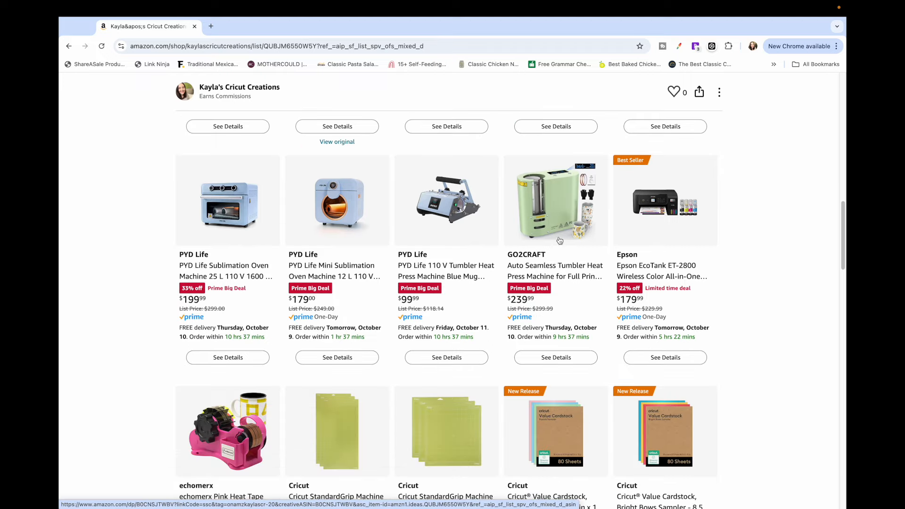
scroll(up, 3)
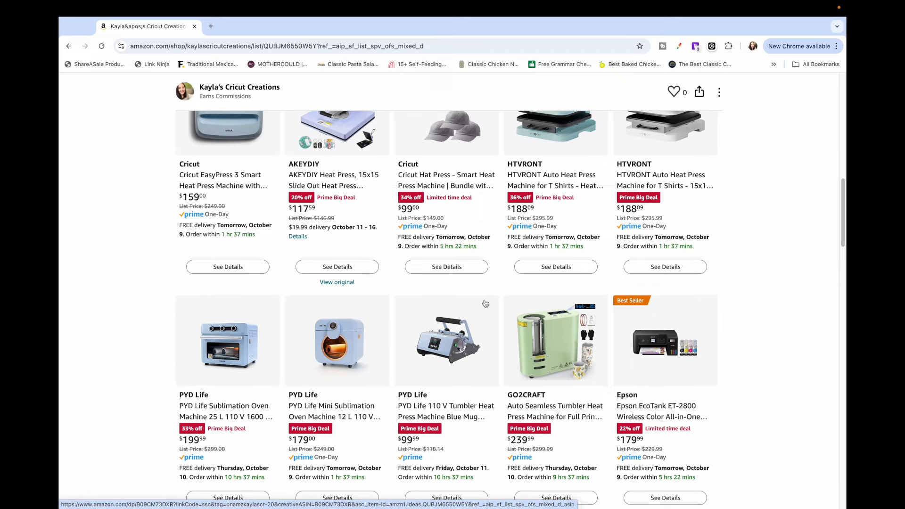
scroll(down, 3)
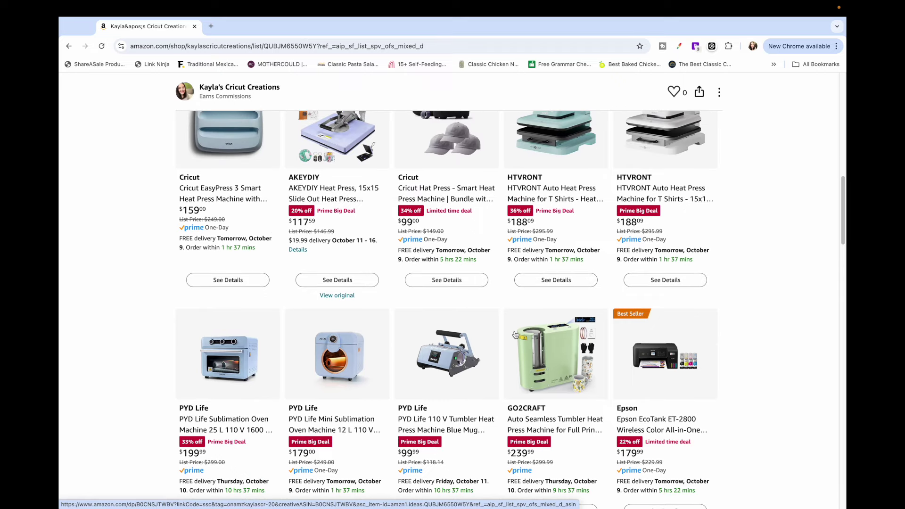
mouse_move(530, 304)
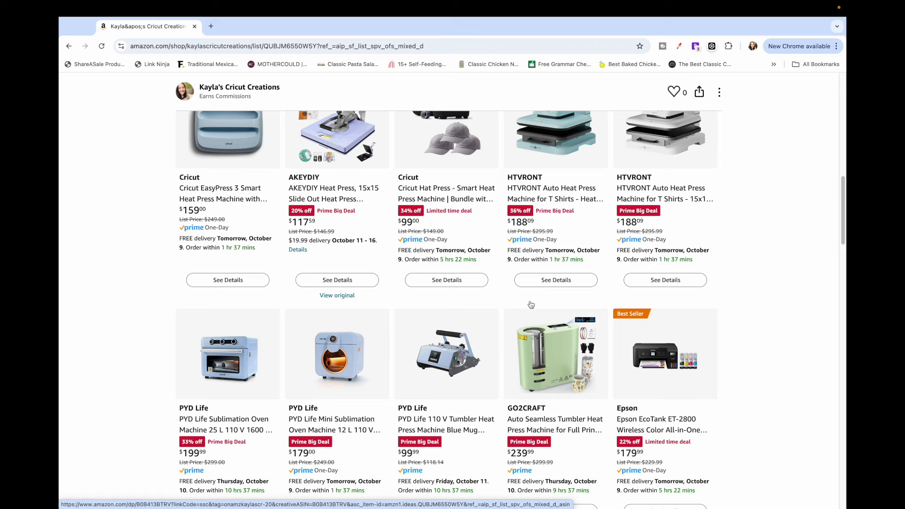
mouse_move(337, 370)
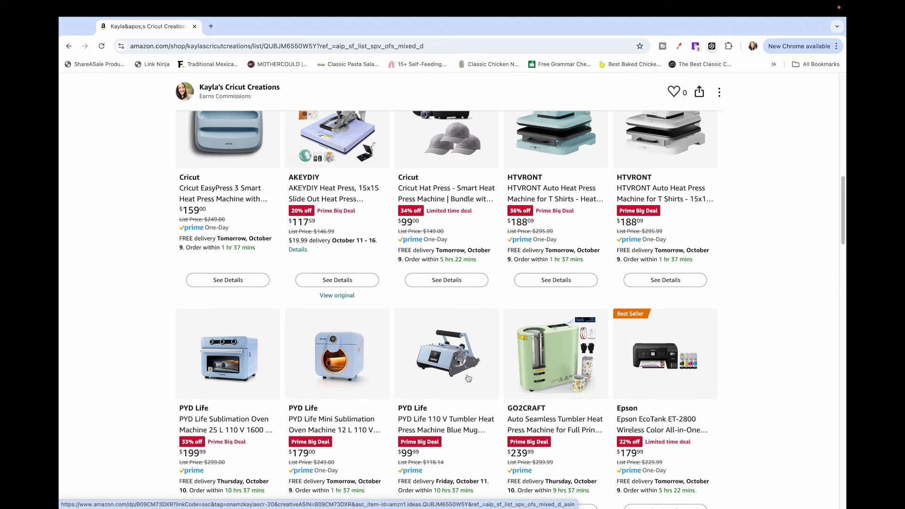
Scroll to the StandardGrip mats ($13.59, $10.59) and Basic Tool Set ($11.99) deals
scroll(down, 3)
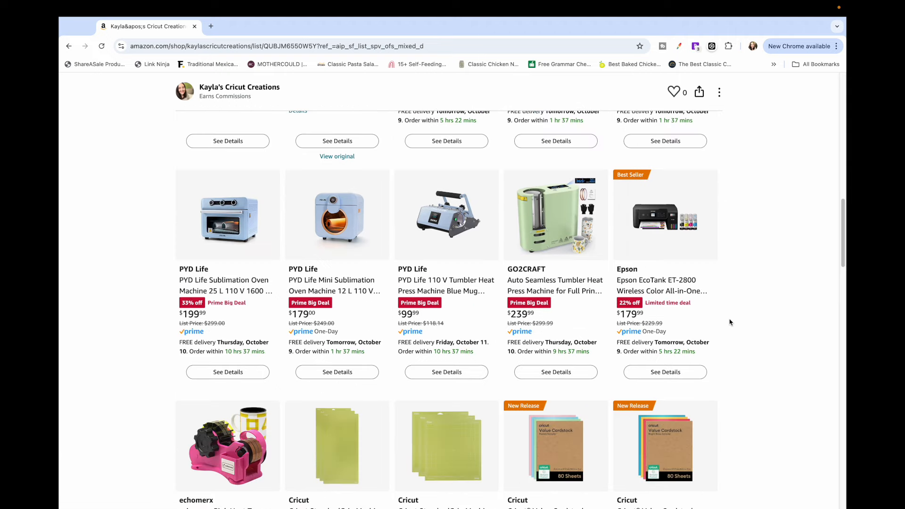
mouse_move(702, 251)
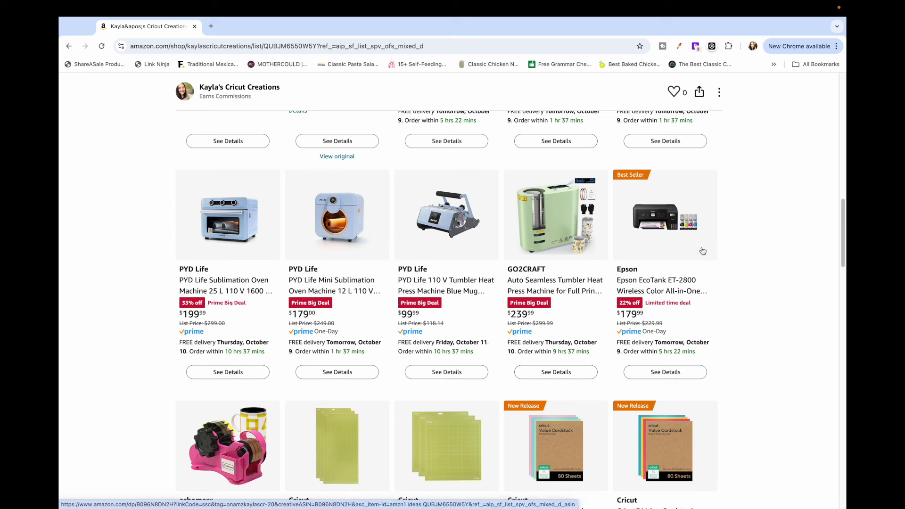
mouse_move(654, 312)
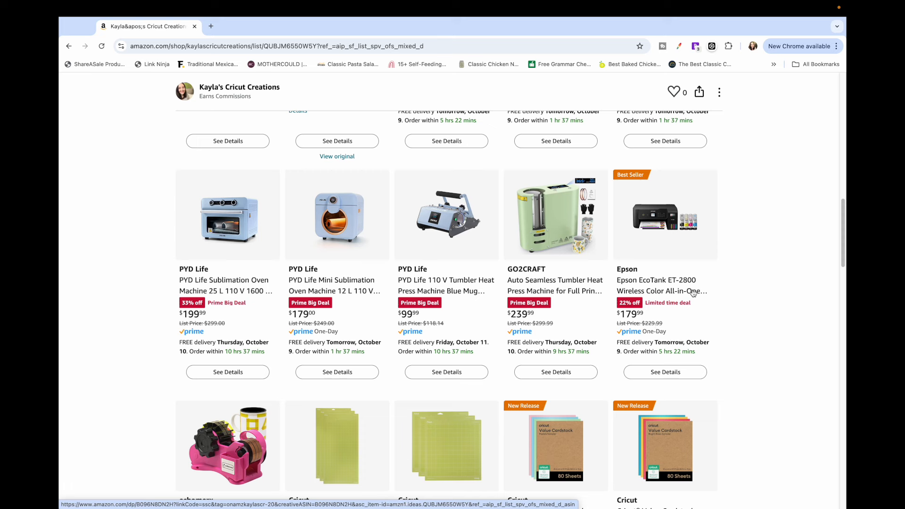
mouse_move(705, 291)
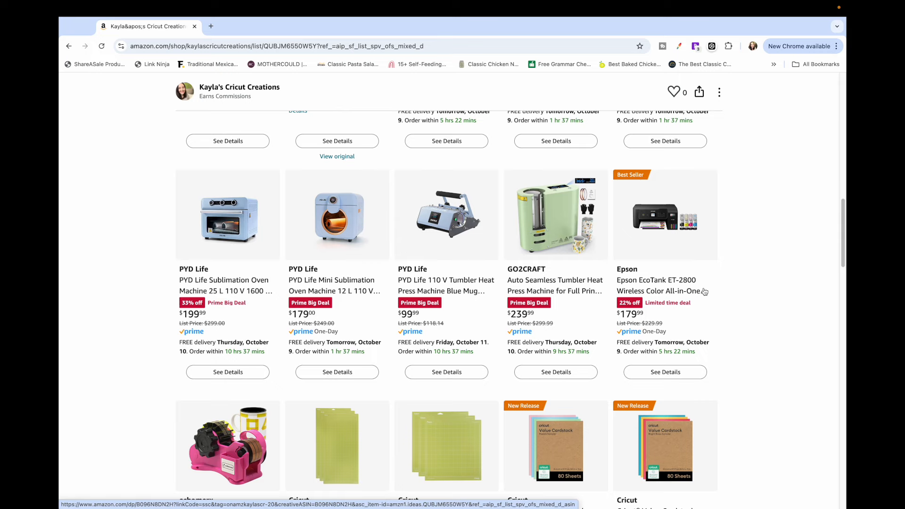
scroll(down, 3)
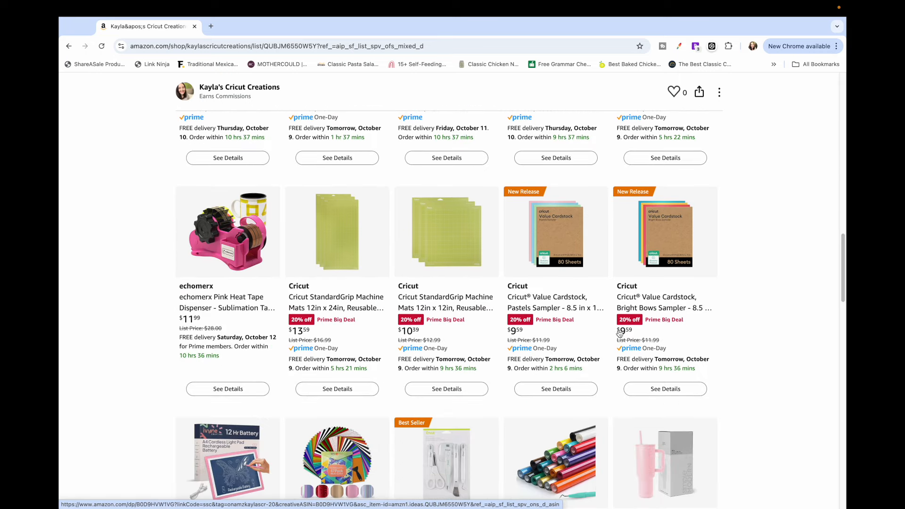
mouse_move(237, 256)
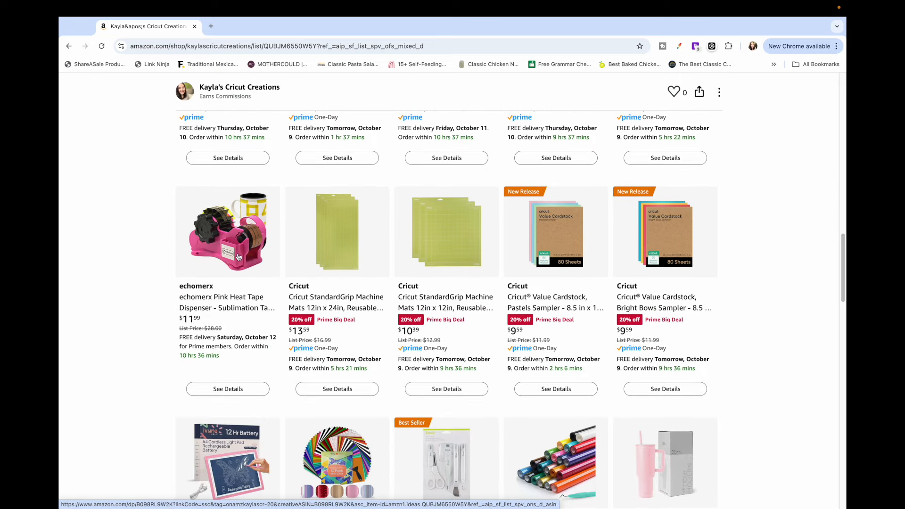
mouse_move(299, 328)
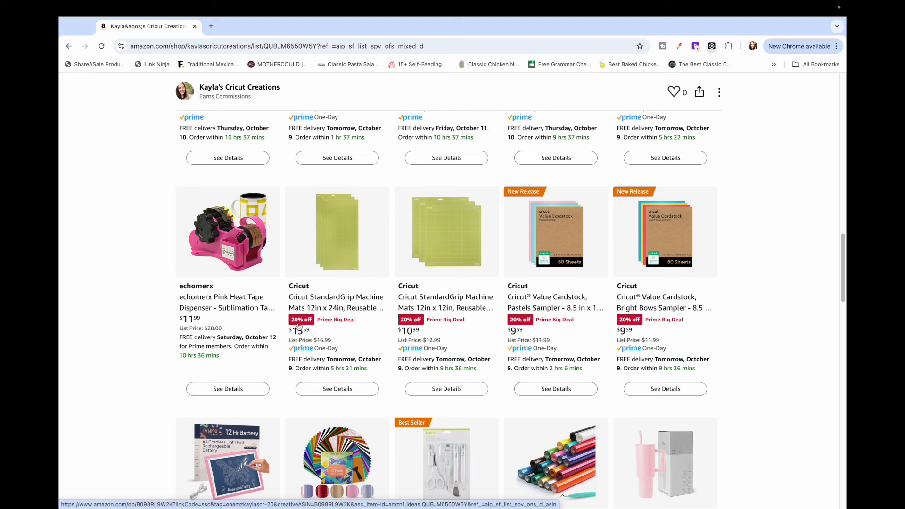
mouse_move(209, 327)
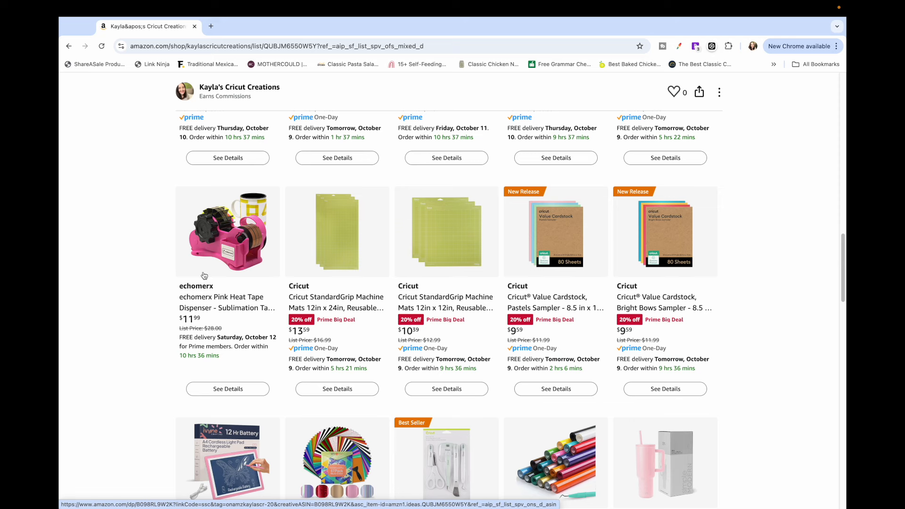
mouse_move(216, 237)
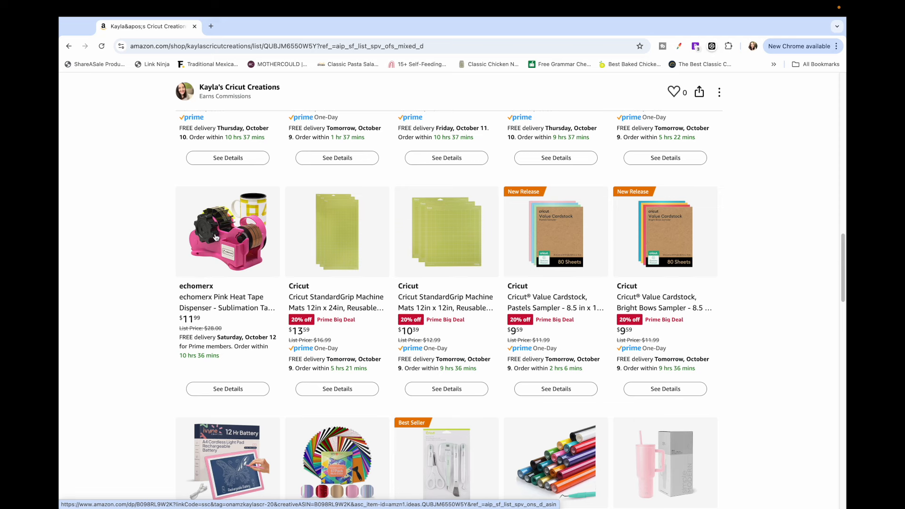
scroll(down, 3)
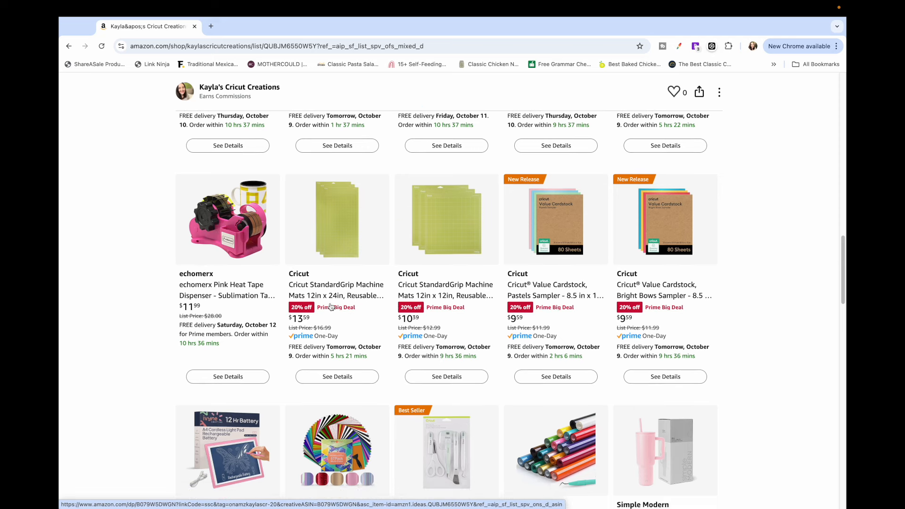
mouse_move(342, 278)
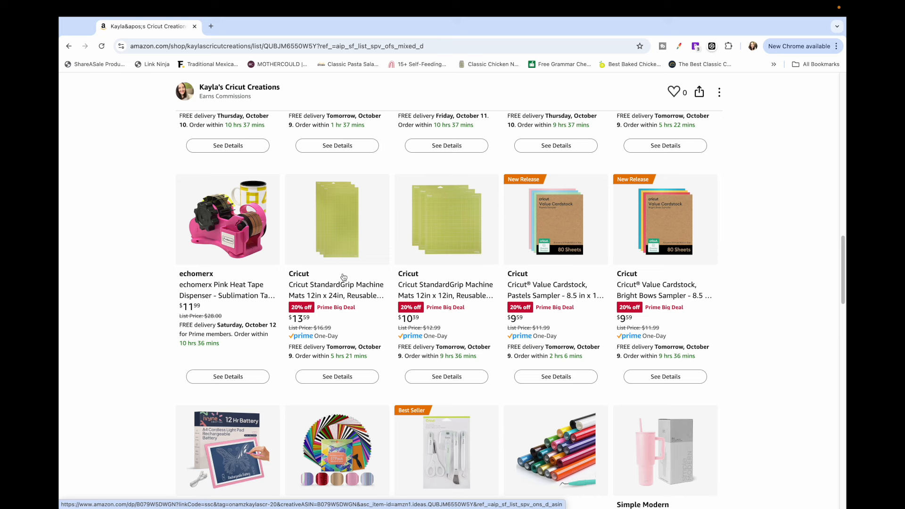
mouse_move(340, 215)
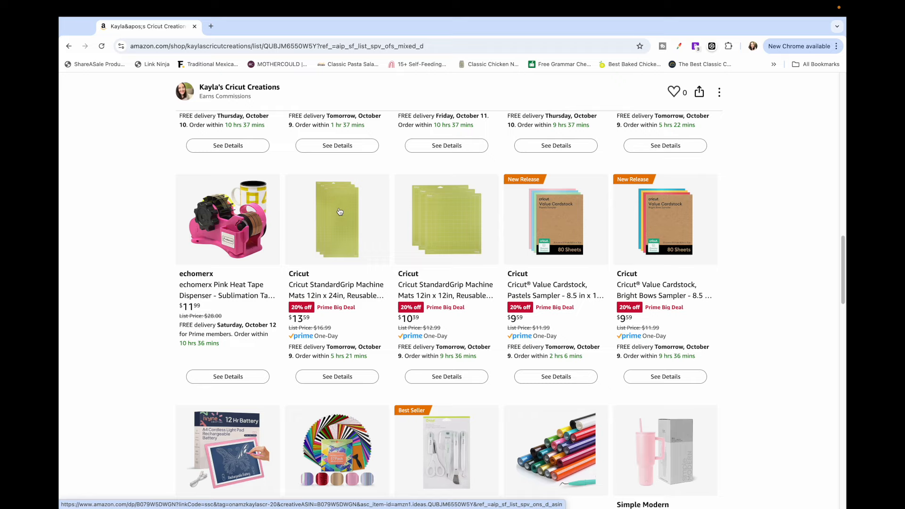
mouse_move(745, 357)
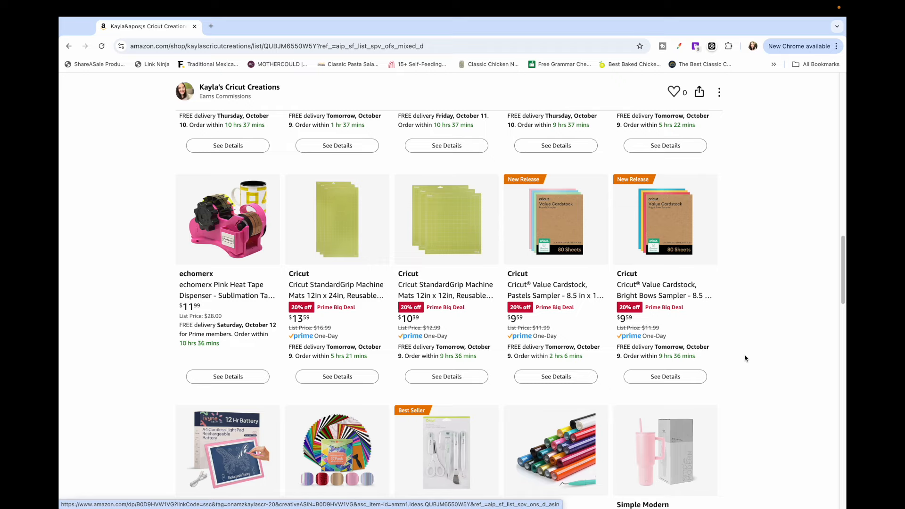
scroll(down, 3)
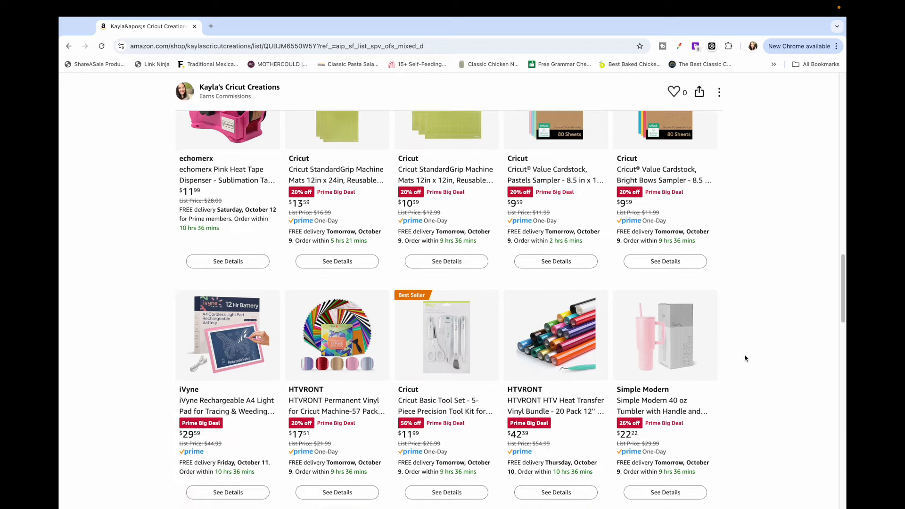
Scroll to the Cricut vinyl ($15.99), A-SUB paper ($15.99) and PYD Life tumblers ($49.99) row
scroll(down, 3)
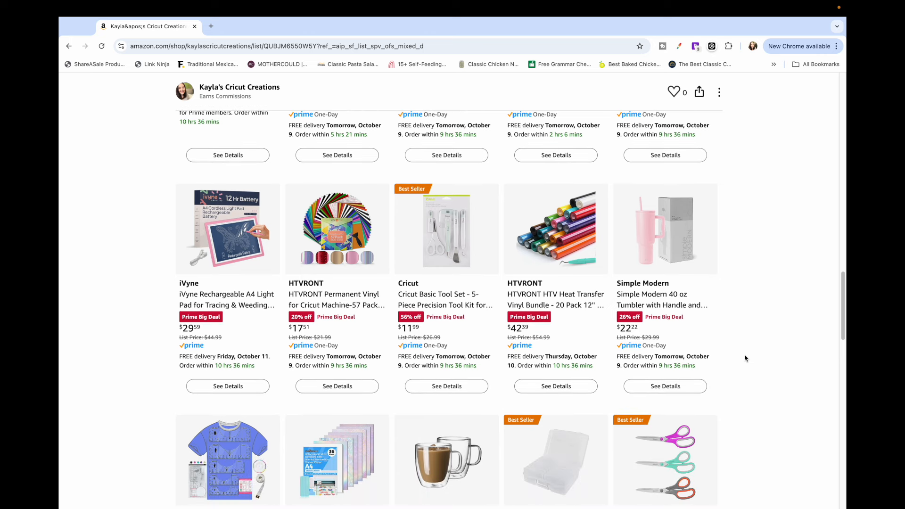
scroll(down, 3)
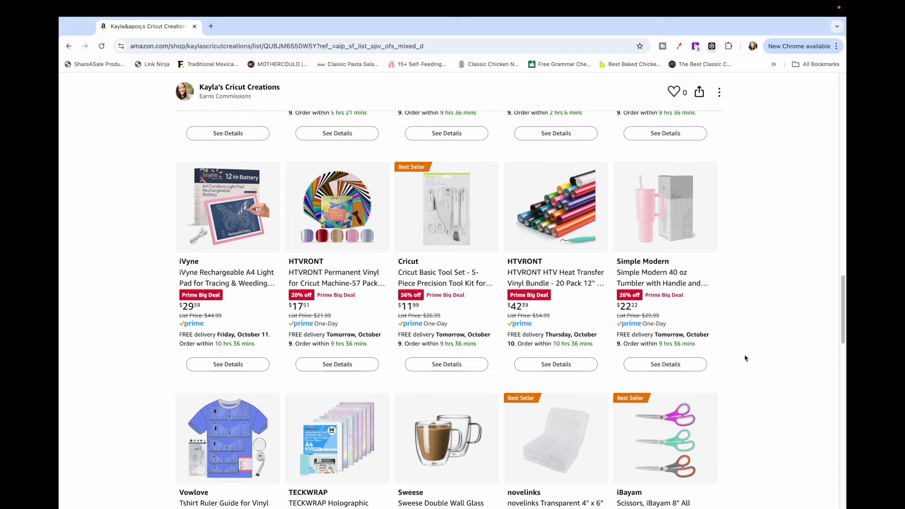
scroll(down, 3)
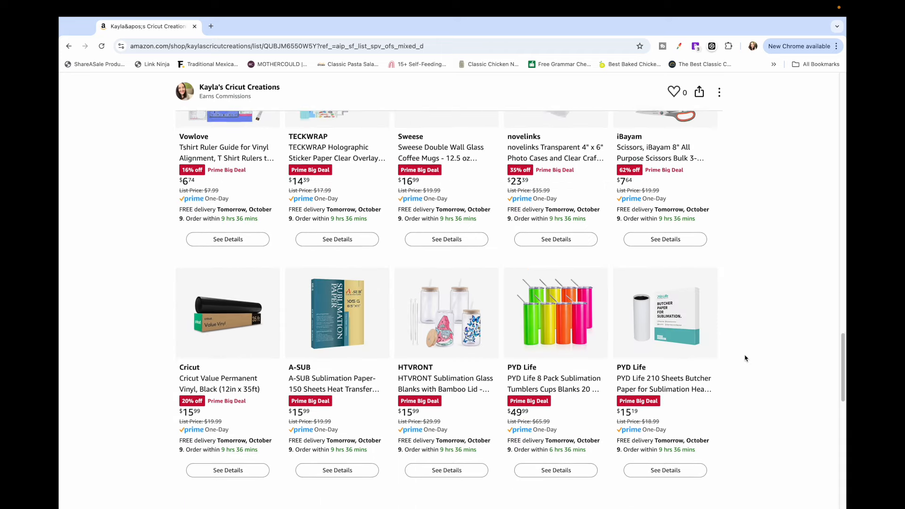
scroll(down, 3)
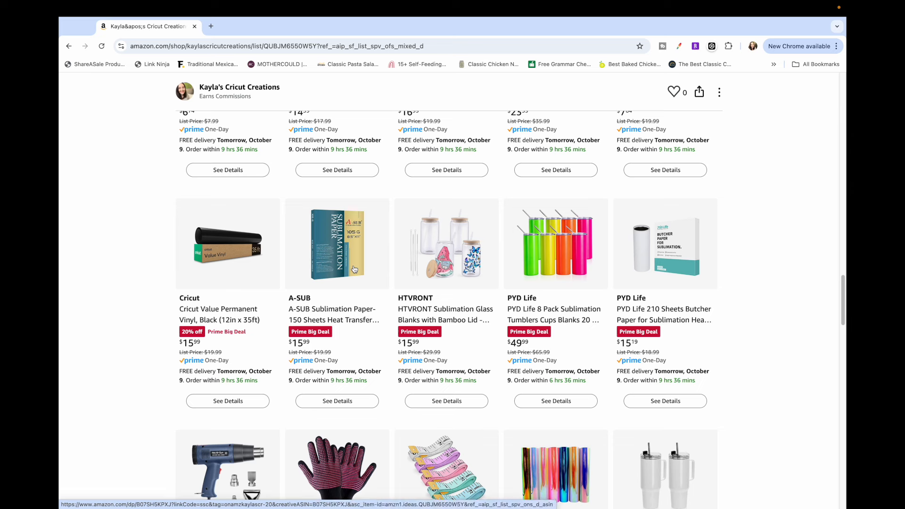
mouse_move(354, 244)
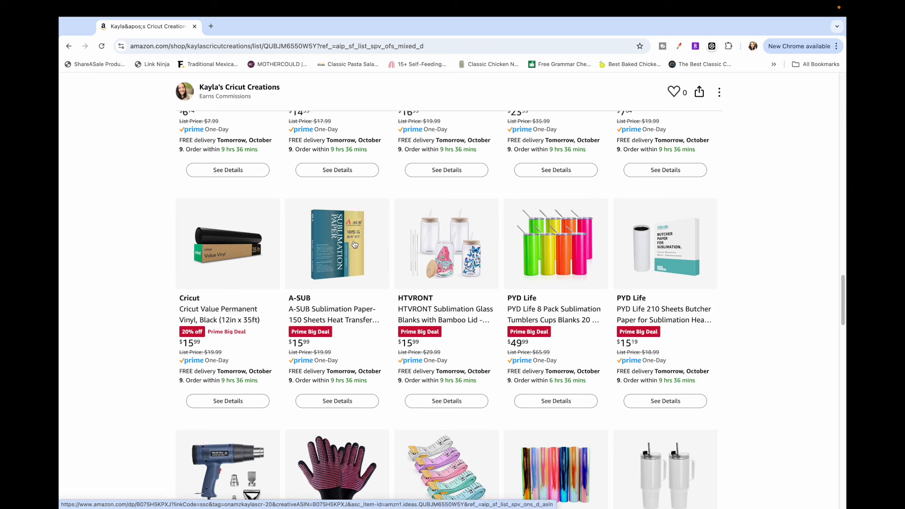
mouse_move(364, 273)
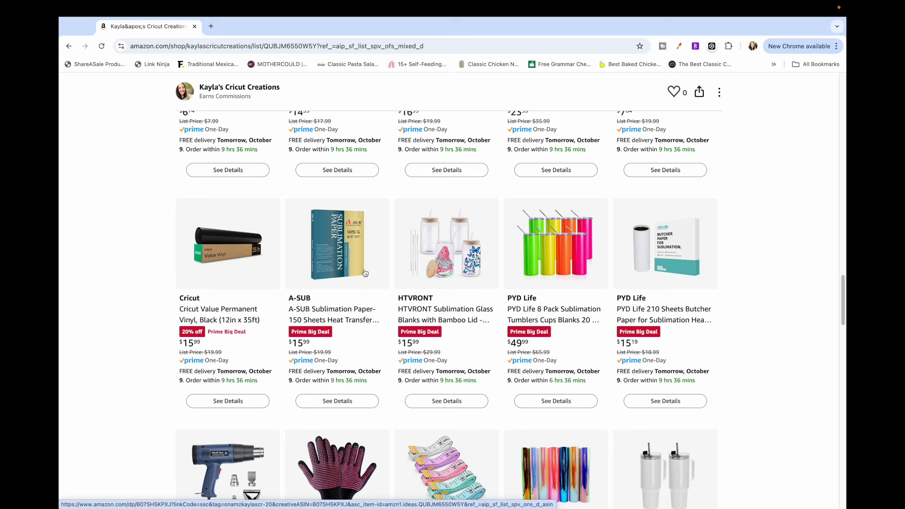
mouse_move(340, 283)
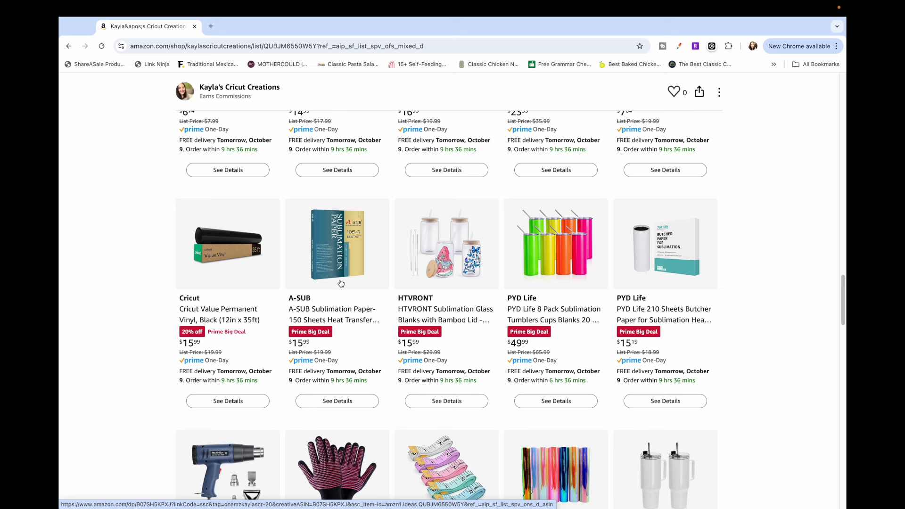
mouse_move(643, 250)
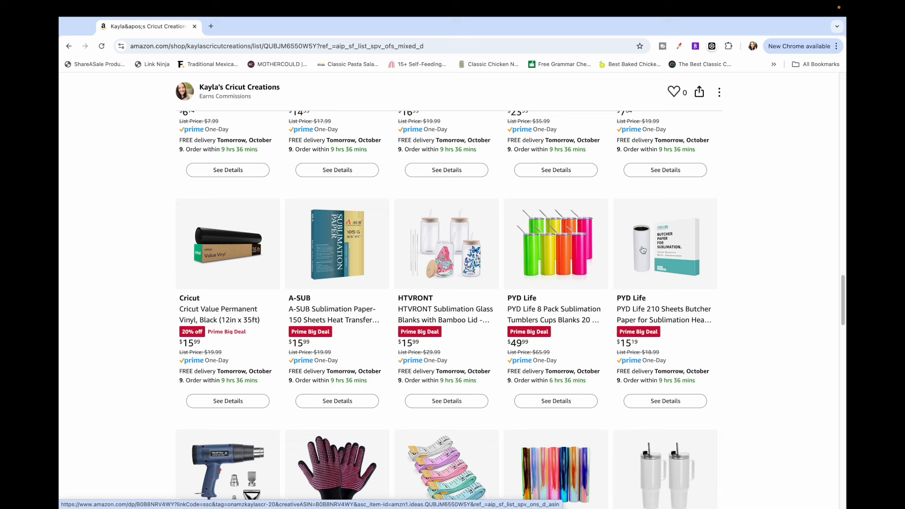
mouse_move(701, 322)
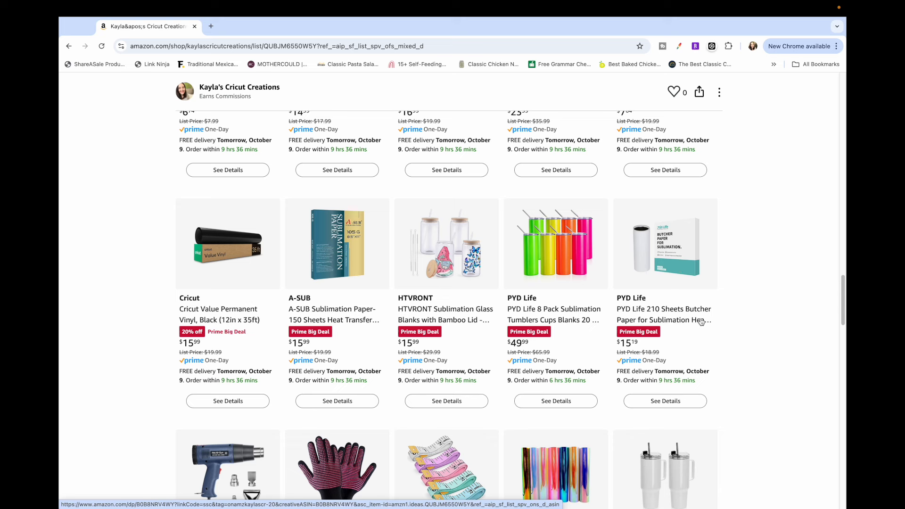
mouse_move(690, 267)
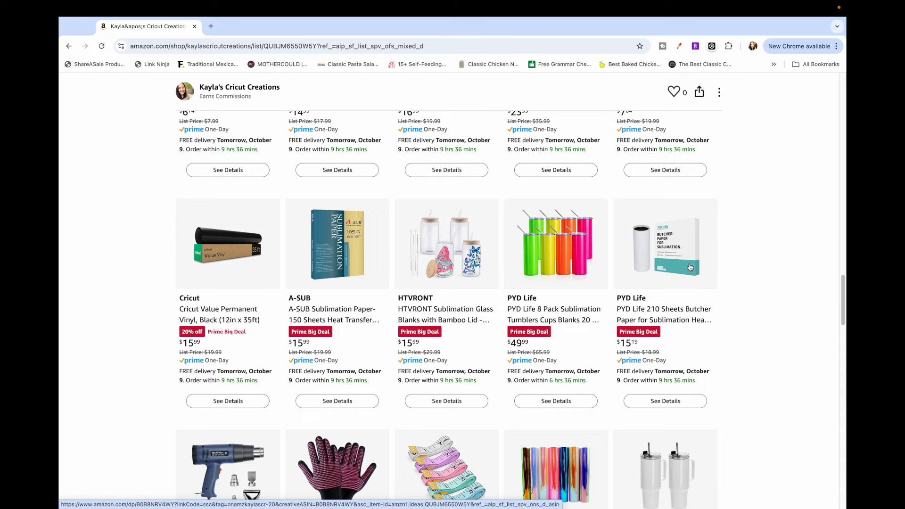
scroll(down, 3)
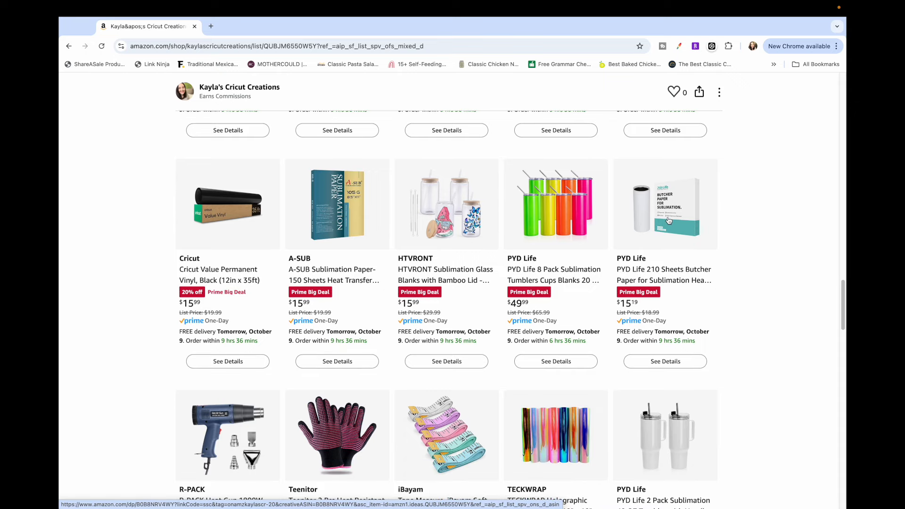
Scroll to the Hiipoo ink ($26.39), Craft Cart ($95.99) and EVISWIY blades ($7.30) row
scroll(down, 3)
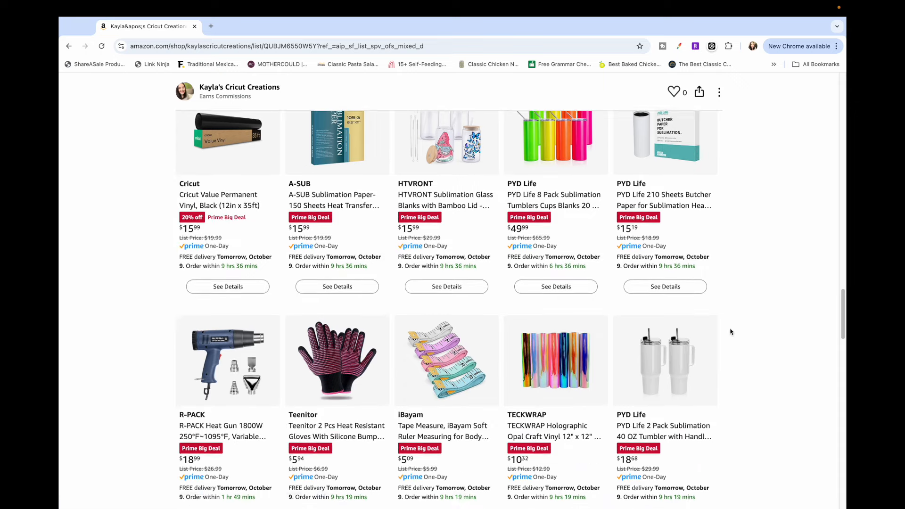
scroll(down, 3)
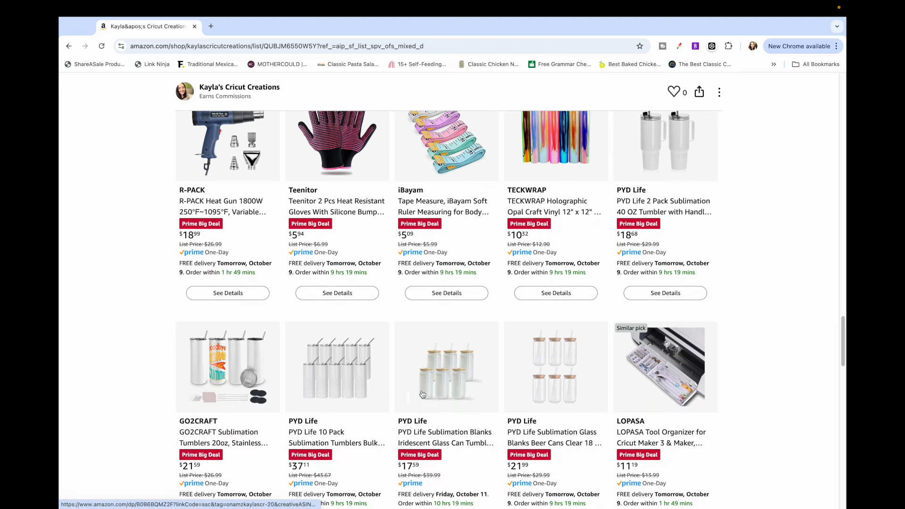
scroll(down, 3)
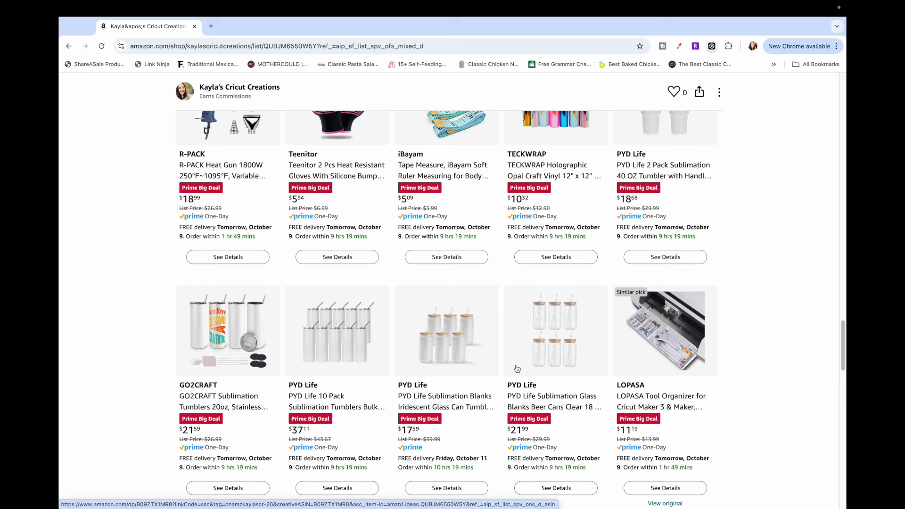
scroll(down, 3)
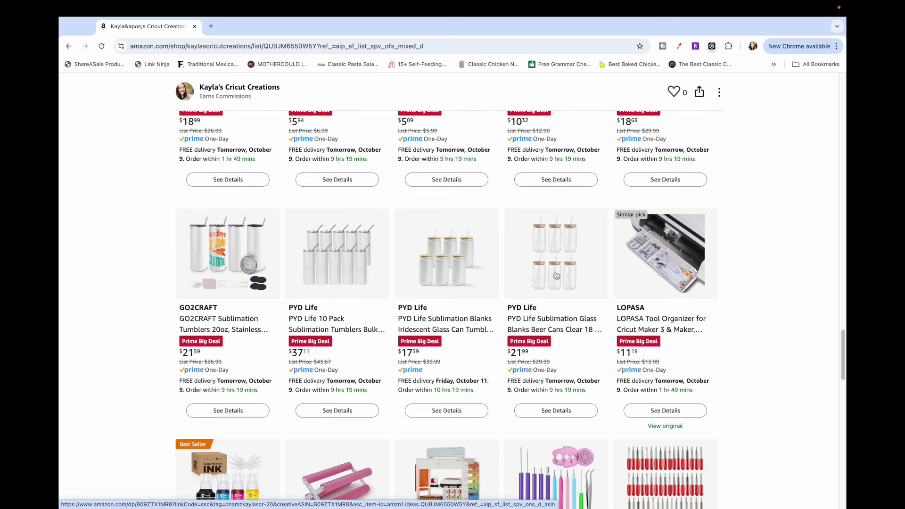
mouse_move(546, 279)
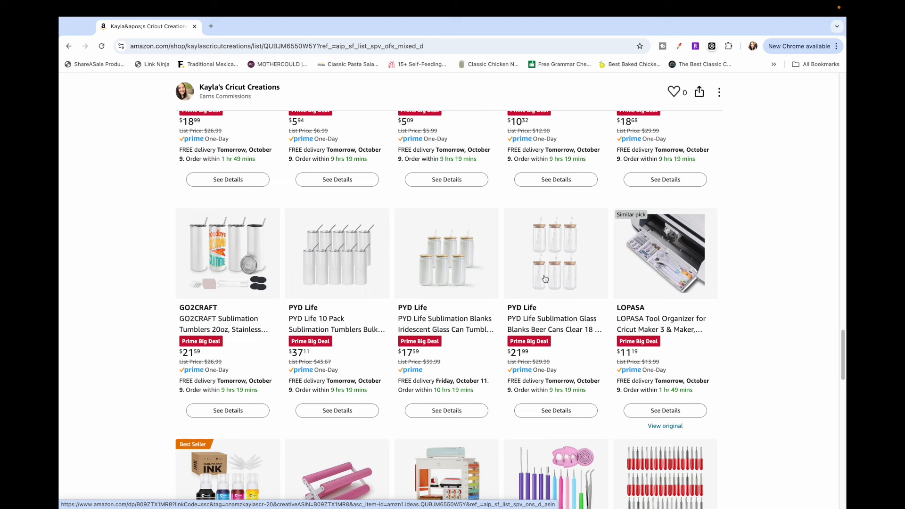
mouse_move(571, 278)
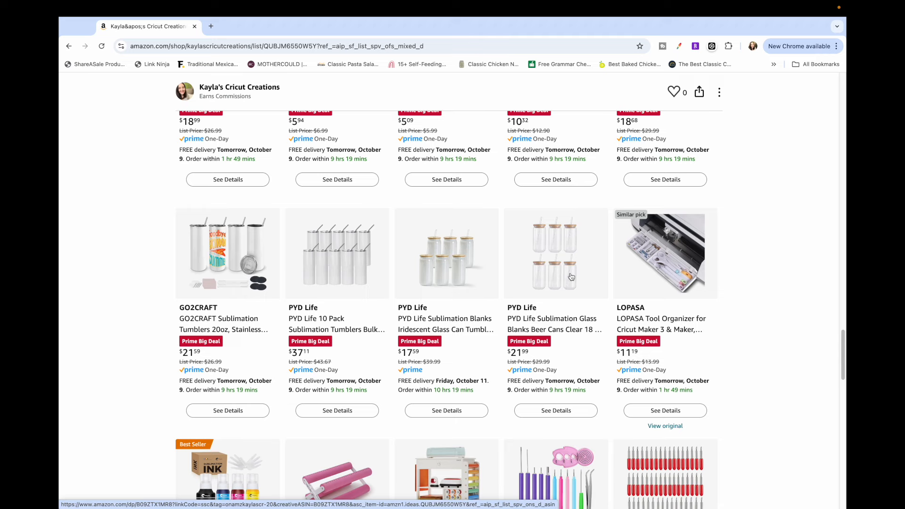
scroll(down, 3)
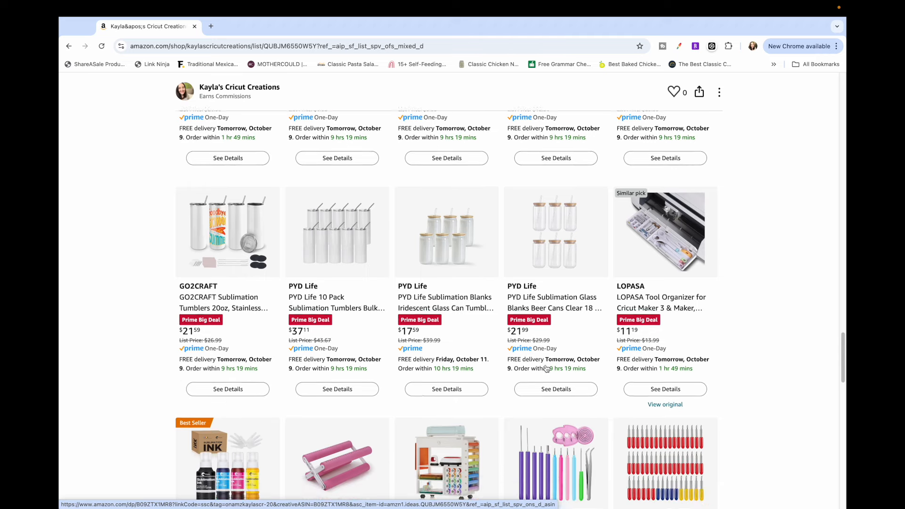
scroll(down, 3)
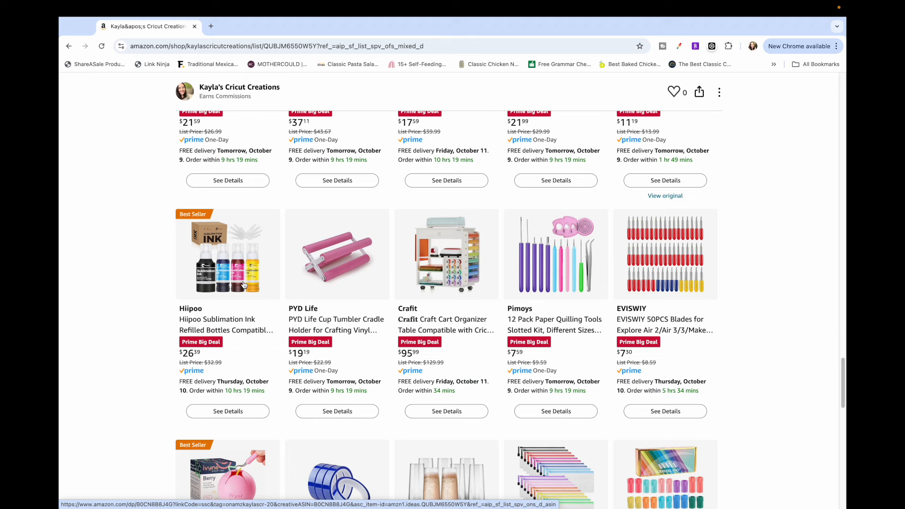
scroll(down, 3)
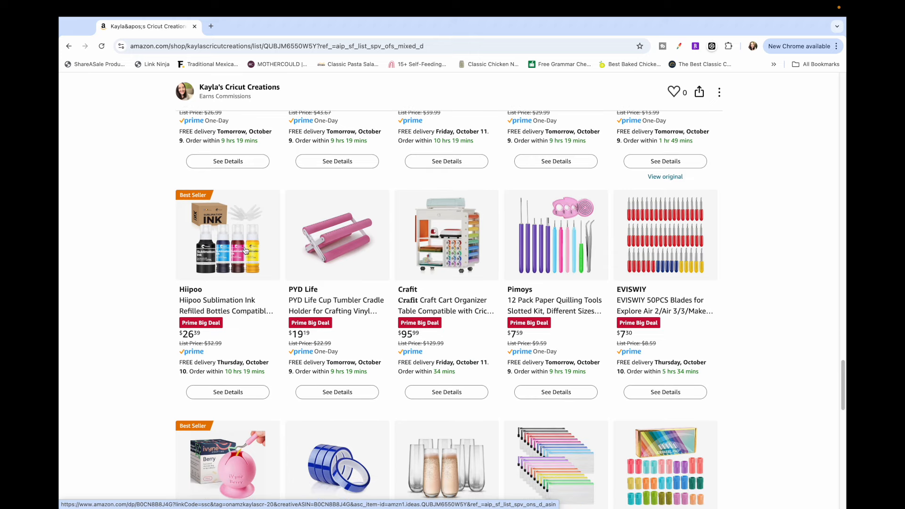
mouse_move(226, 288)
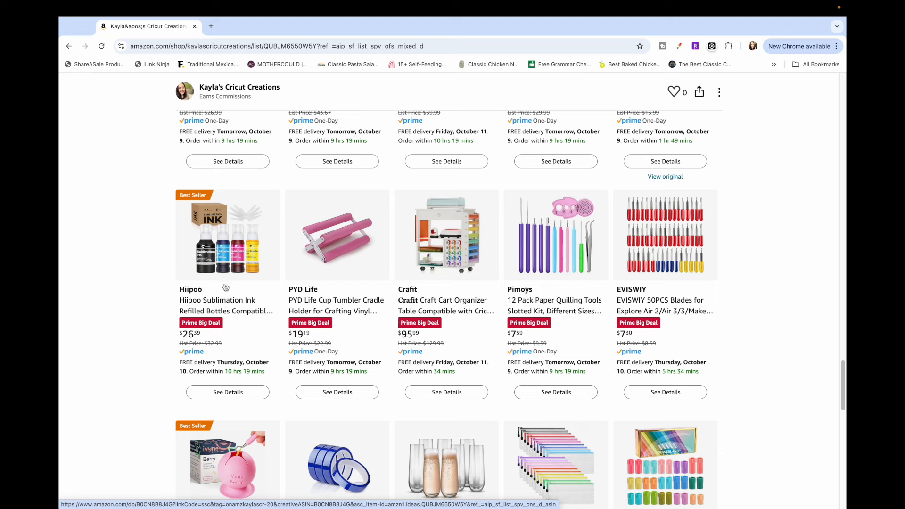
mouse_move(339, 278)
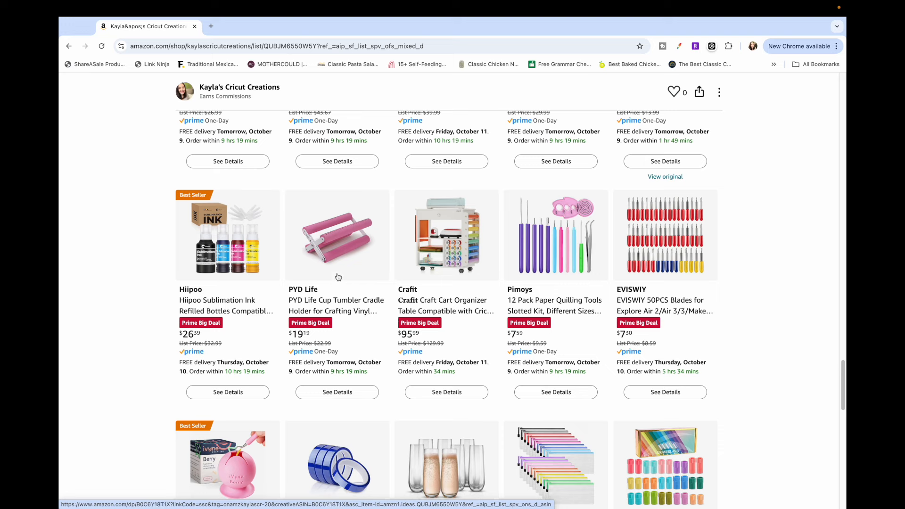
mouse_move(342, 262)
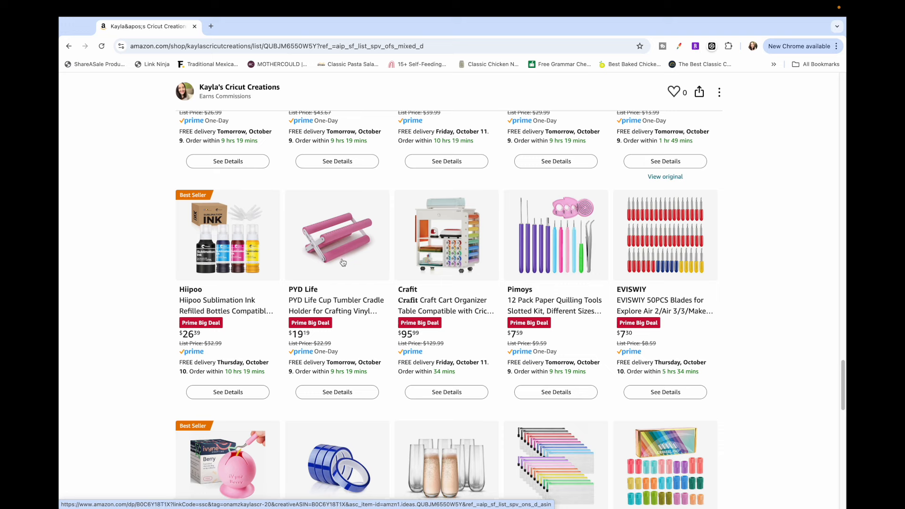
mouse_move(340, 320)
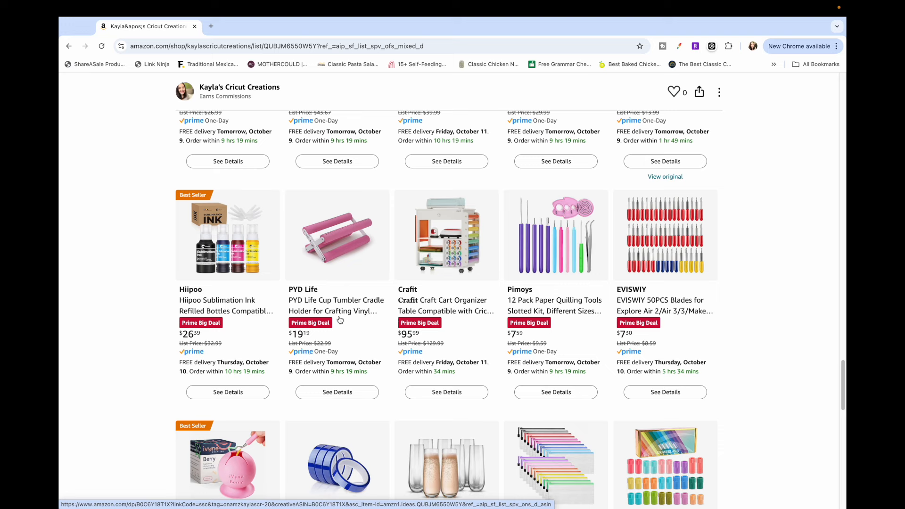
mouse_move(342, 260)
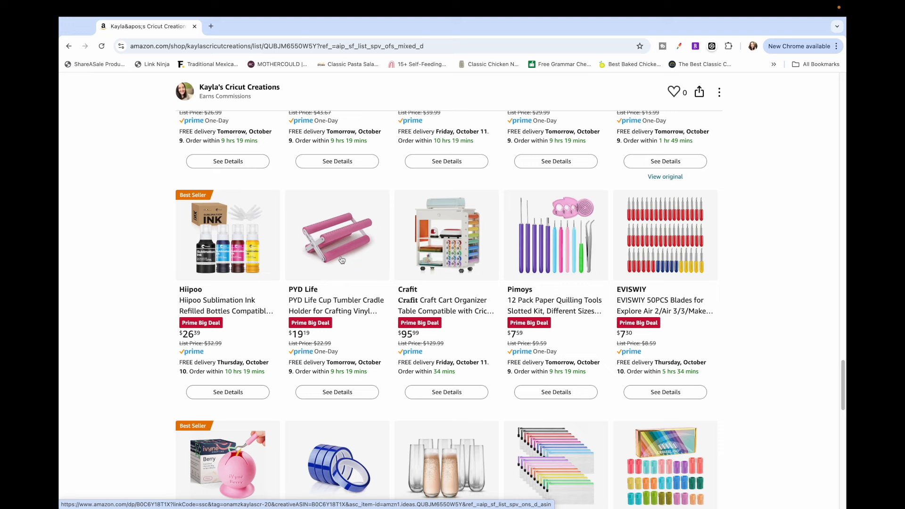
mouse_move(448, 281)
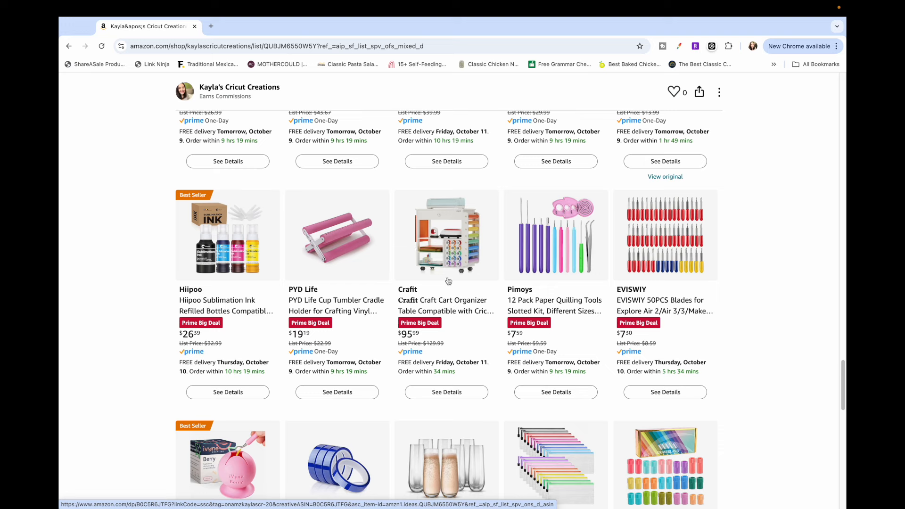
mouse_move(449, 260)
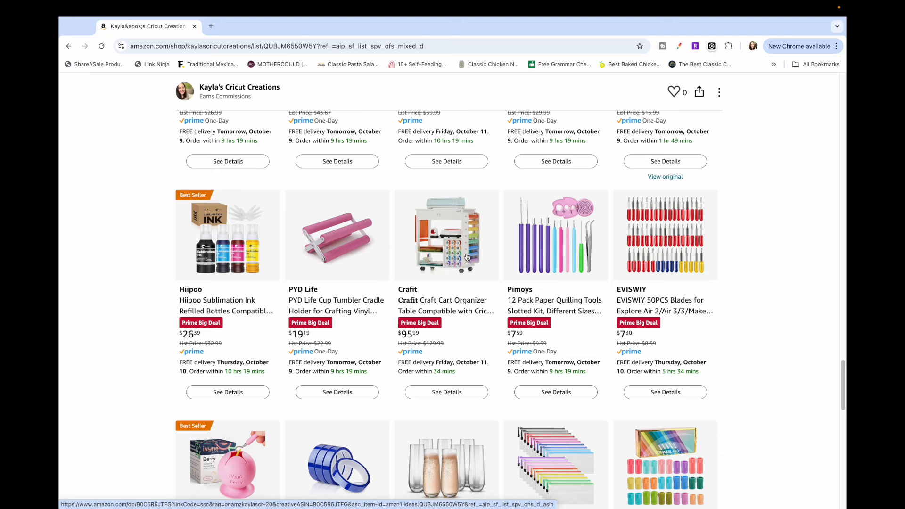
scroll(down, 3)
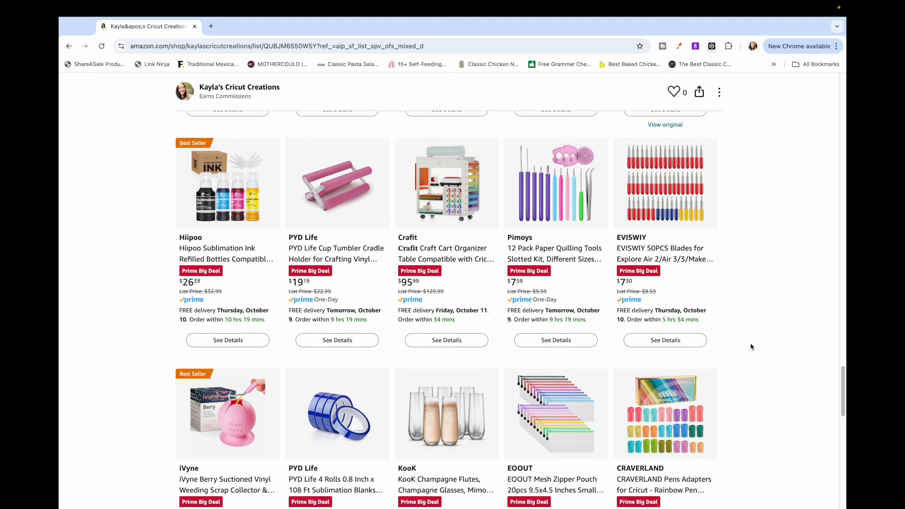
mouse_move(707, 191)
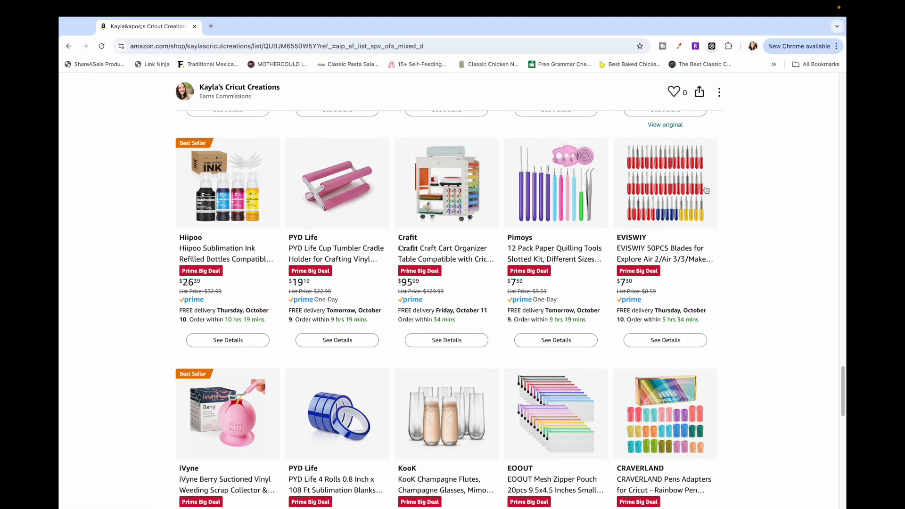
scroll(down, 3)
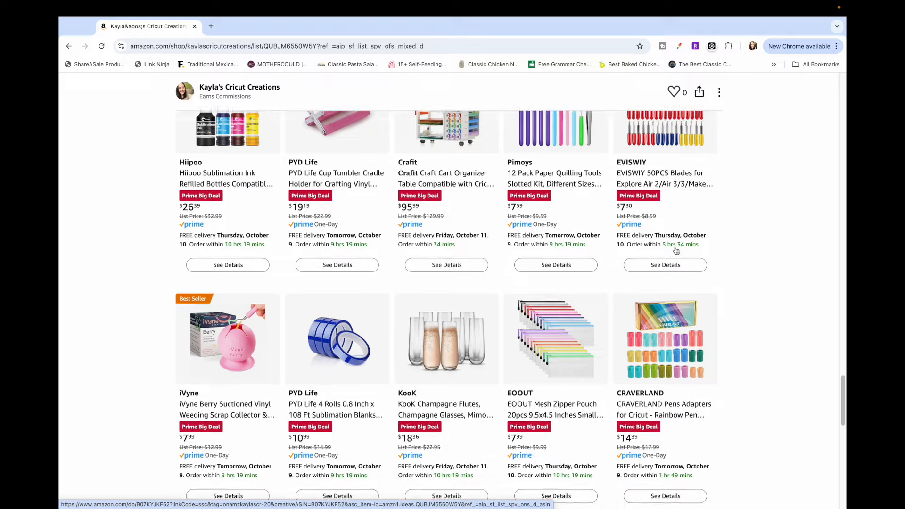
scroll(down, 3)
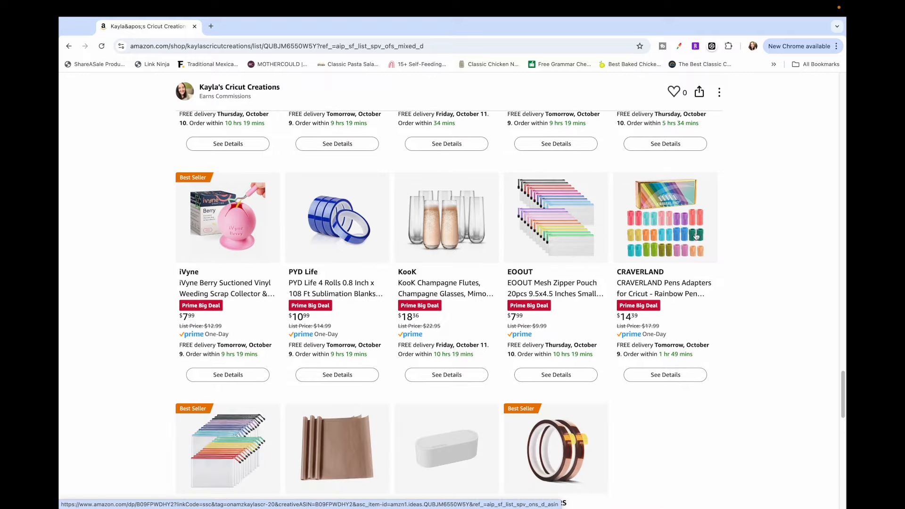
scroll(down, 3)
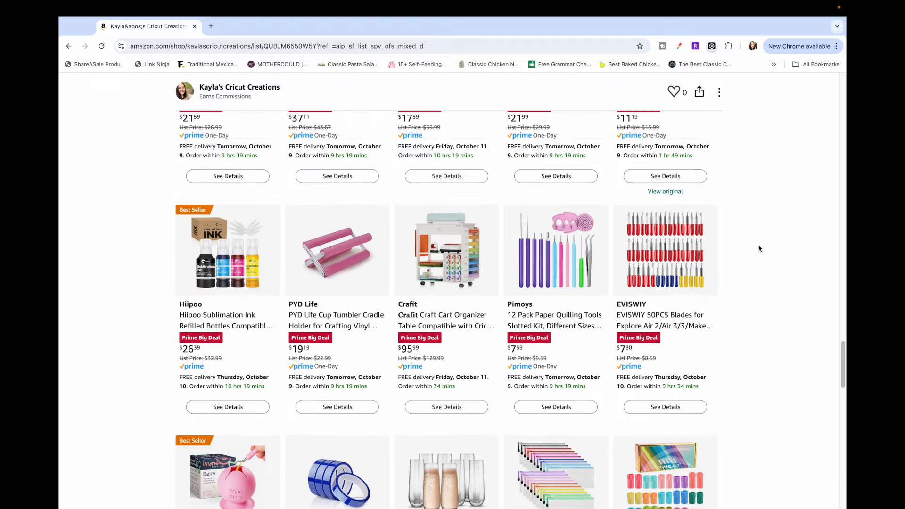
Scroll up to the Prime Day October 2024 heading and the first Cricut machine deals
scroll(up, 3)
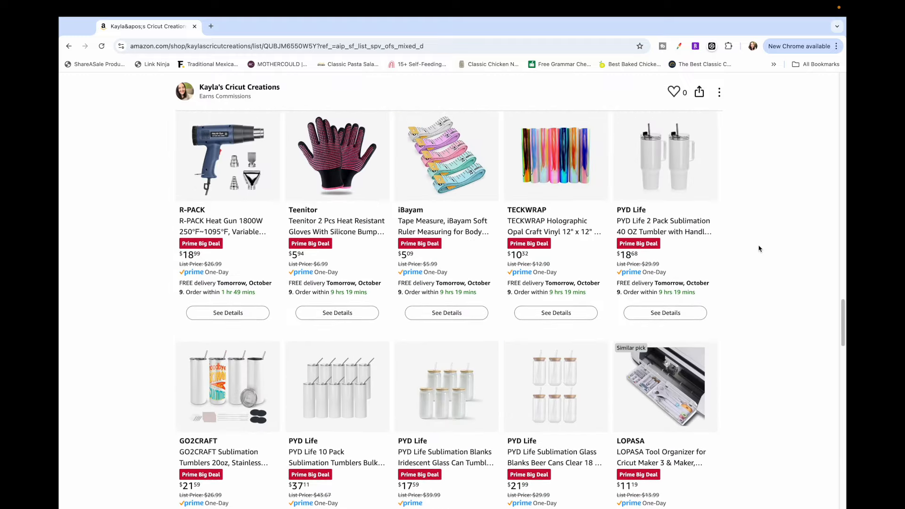
scroll(up, 3)
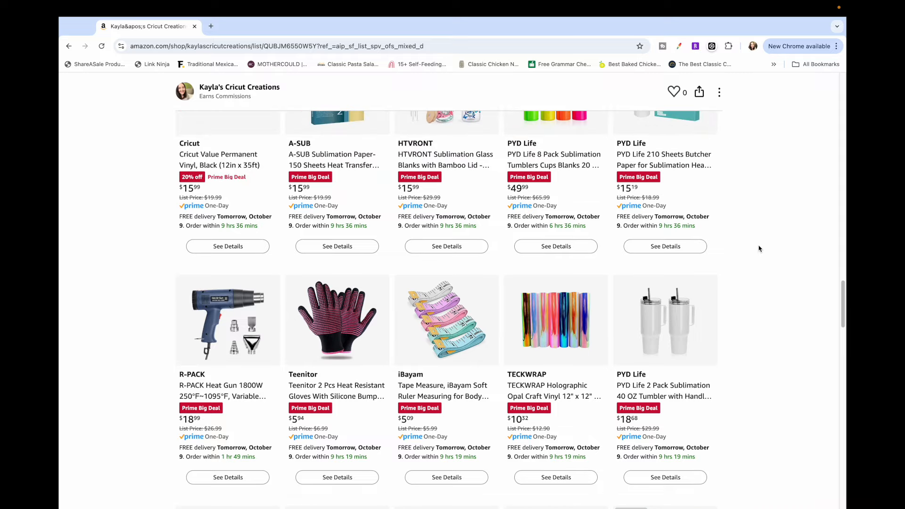
scroll(up, 3)
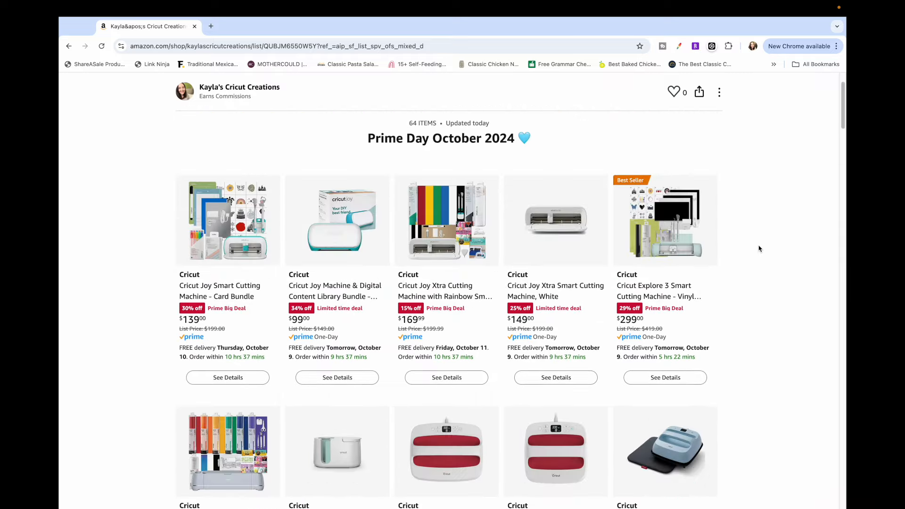